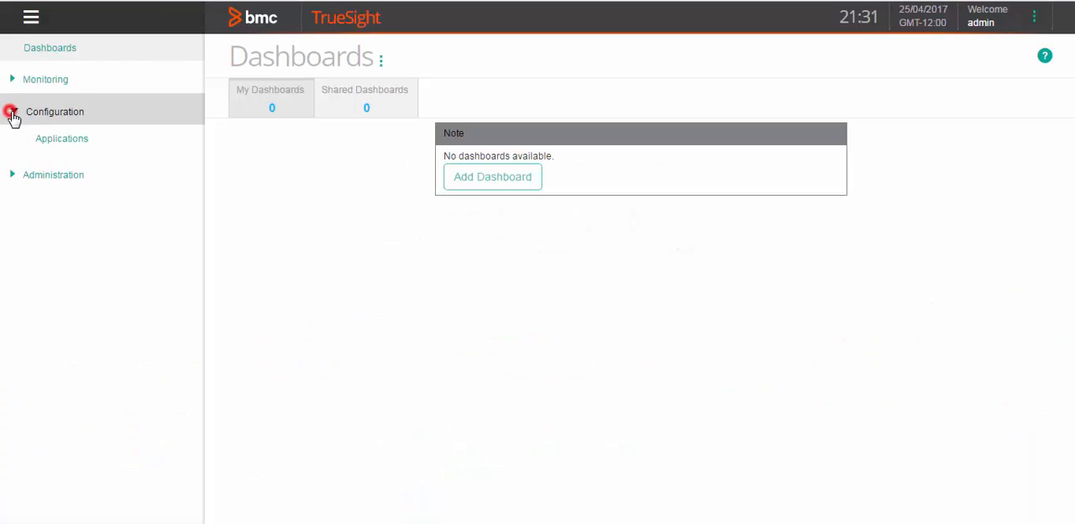
# Step: Show the Infrastructure Policies list under Configuration
pyautogui.click(54, 111)
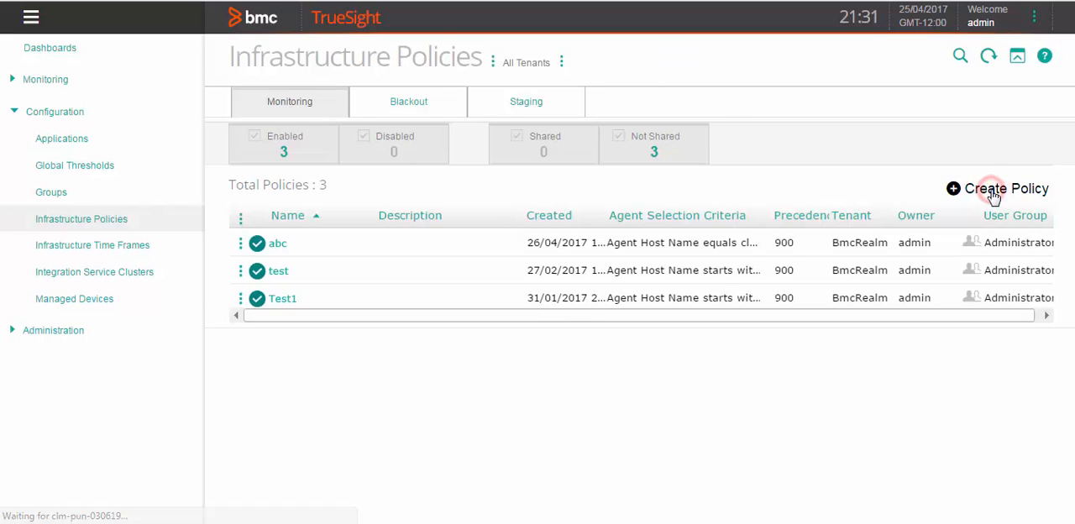
# Step: Create a new enabled policy named xyz with Agent Host Name equals criterion
pyautogui.click(998, 188)
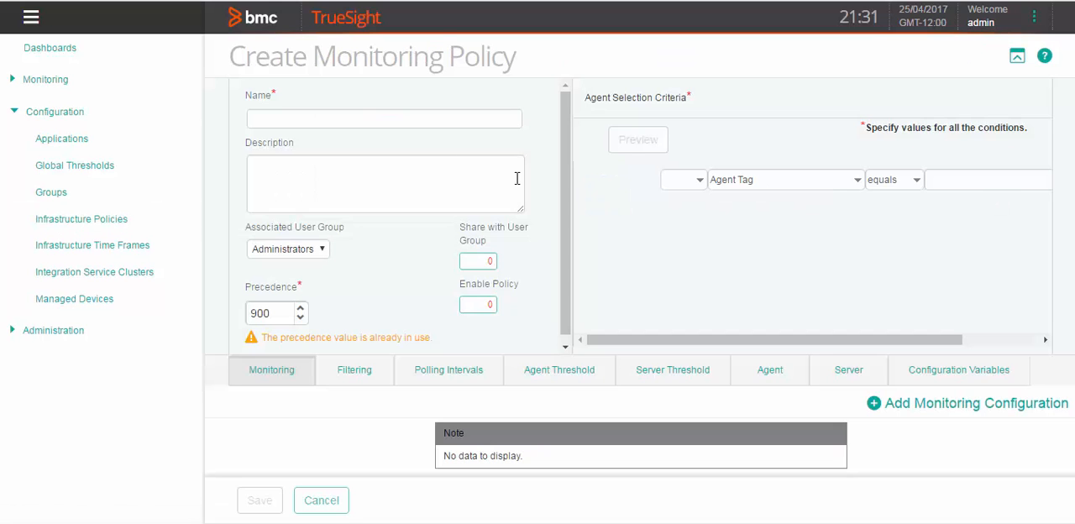
pyautogui.click(383, 118)
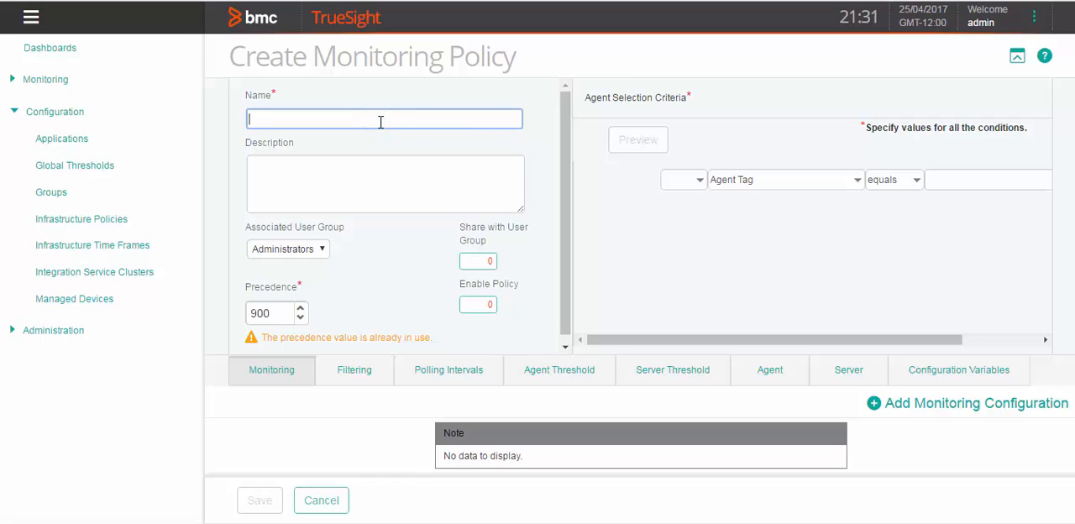
pyautogui.write('xyz')
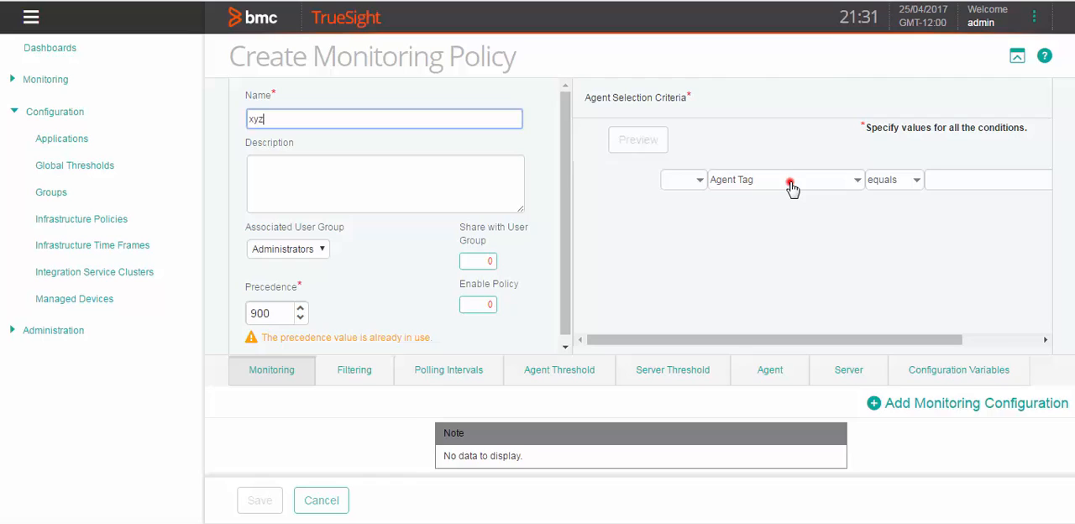
pyautogui.click(786, 178)
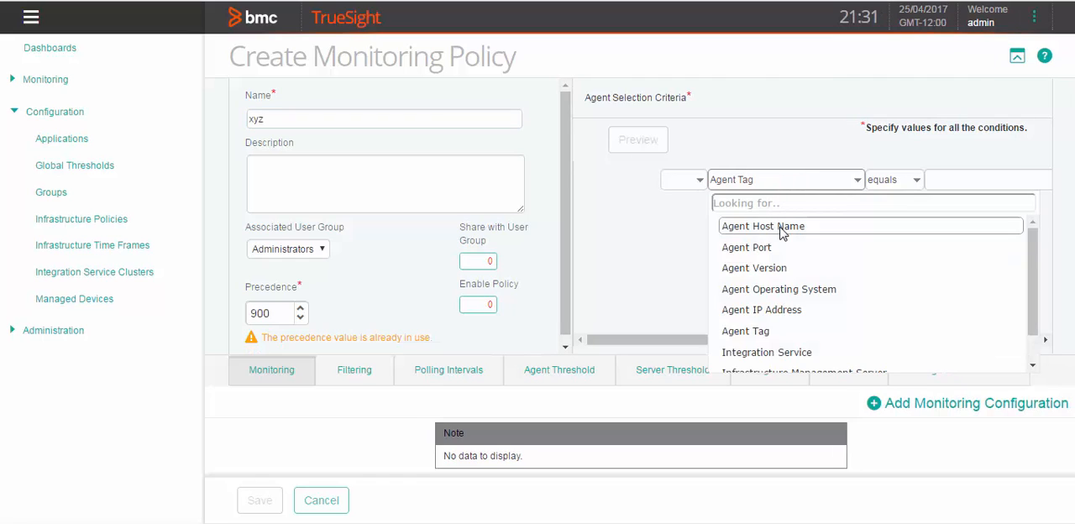
pyautogui.click(762, 226)
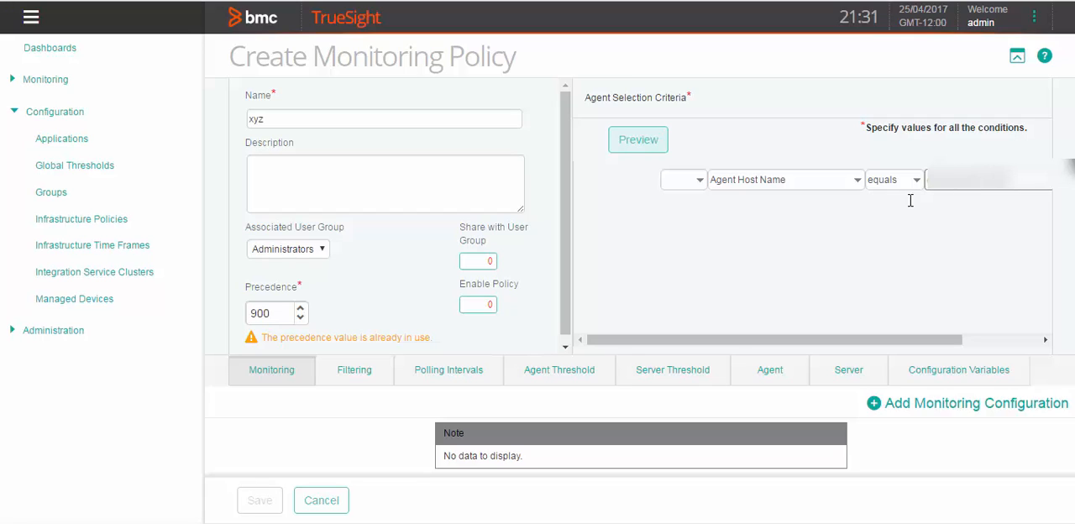
pyautogui.click(477, 304)
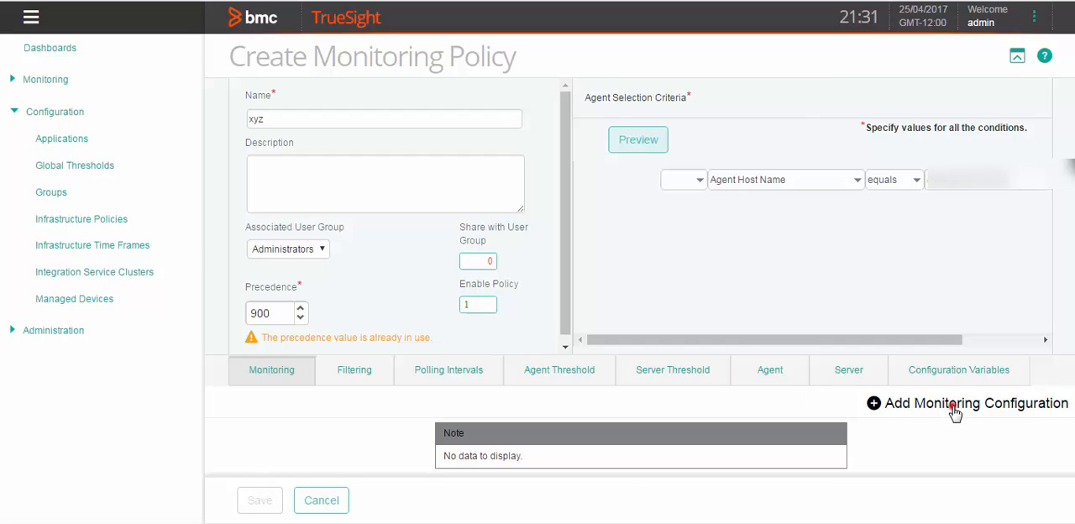
# Step: Add a monitoring configuration and choose Light Weight Protocols as the solution
pyautogui.click(974, 403)
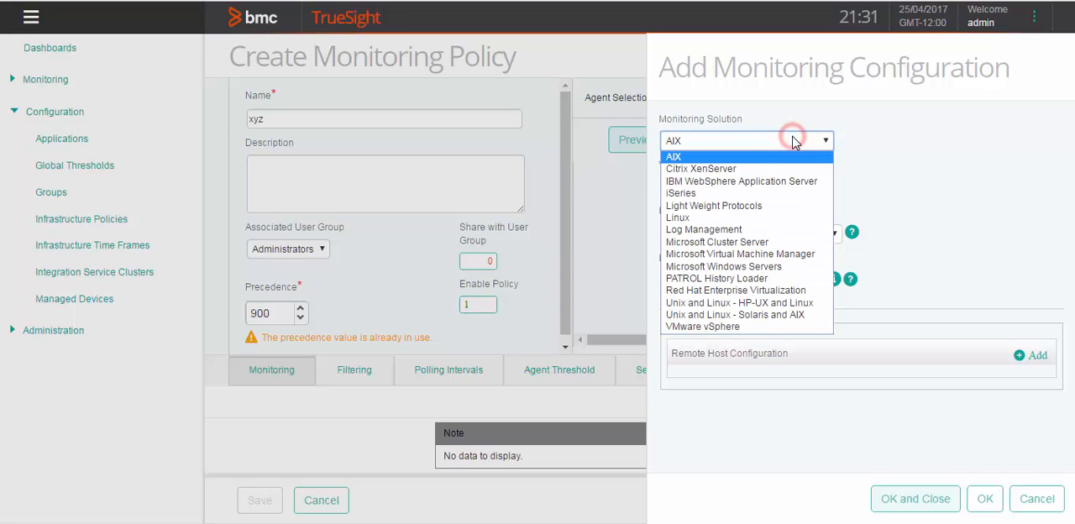
pyautogui.click(712, 205)
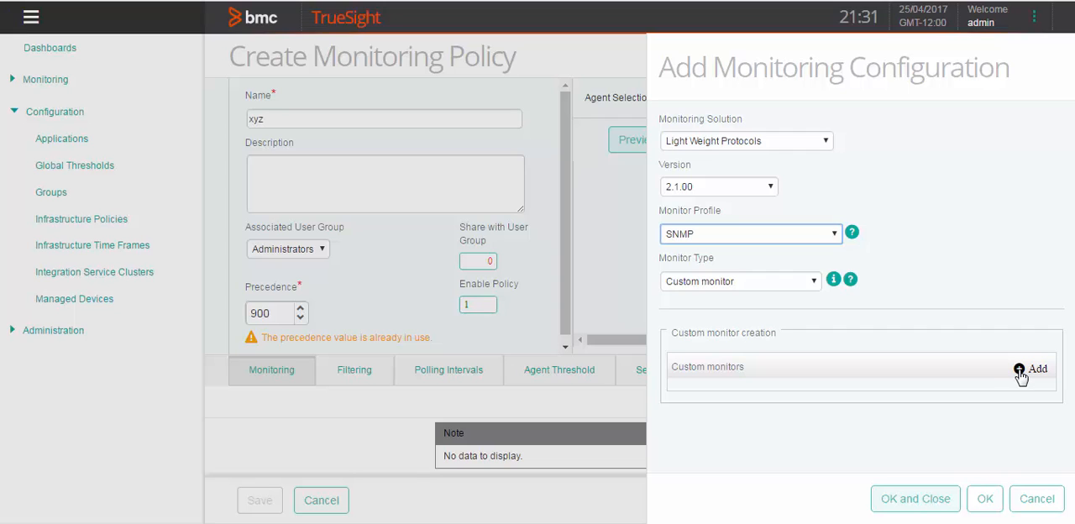
# Step: Define a custom monitor MyCustom in the Network category and expand its OBJECT-TYPE(s) section
pyautogui.click(1038, 370)
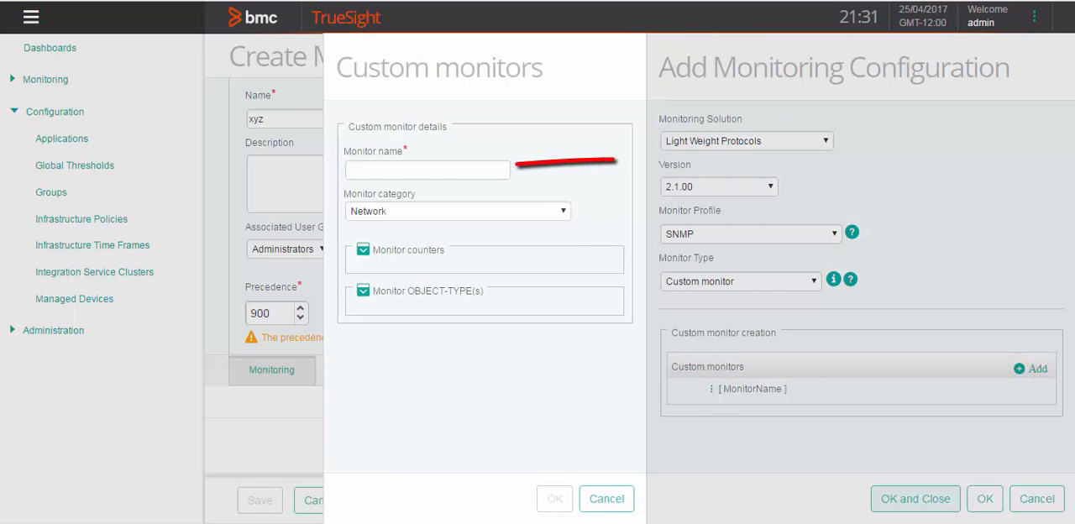
pyautogui.click(426, 170)
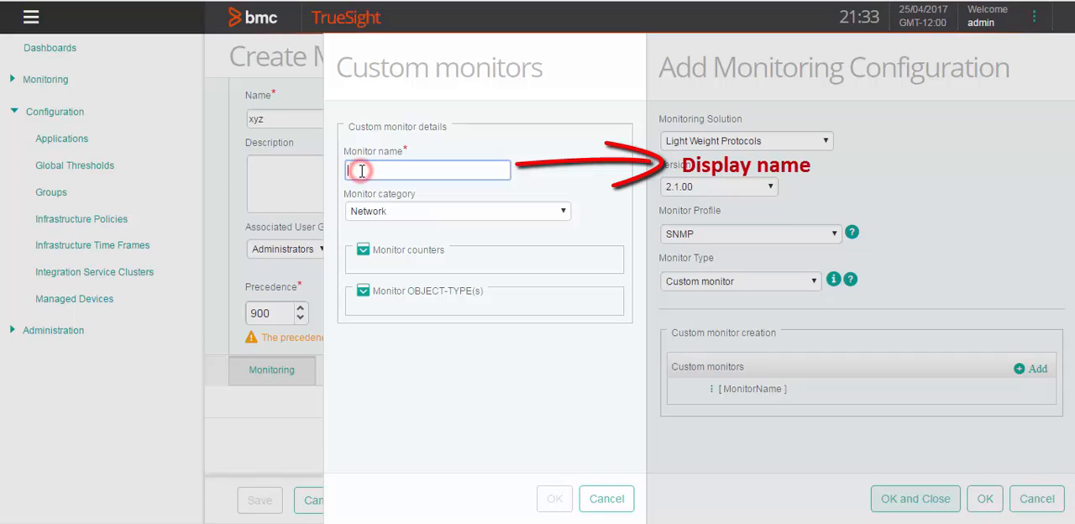
pyautogui.write('MyCustom')
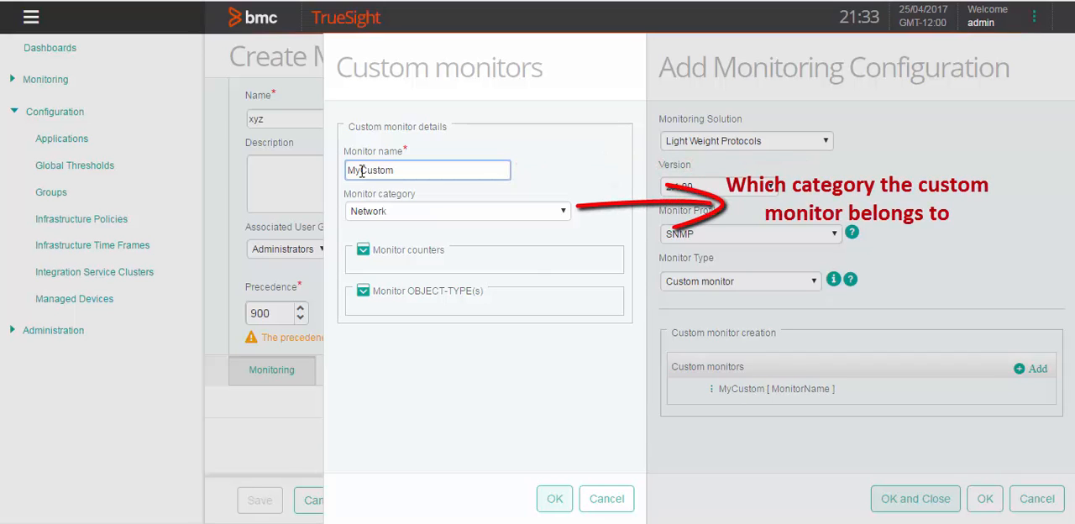
pyautogui.click(457, 212)
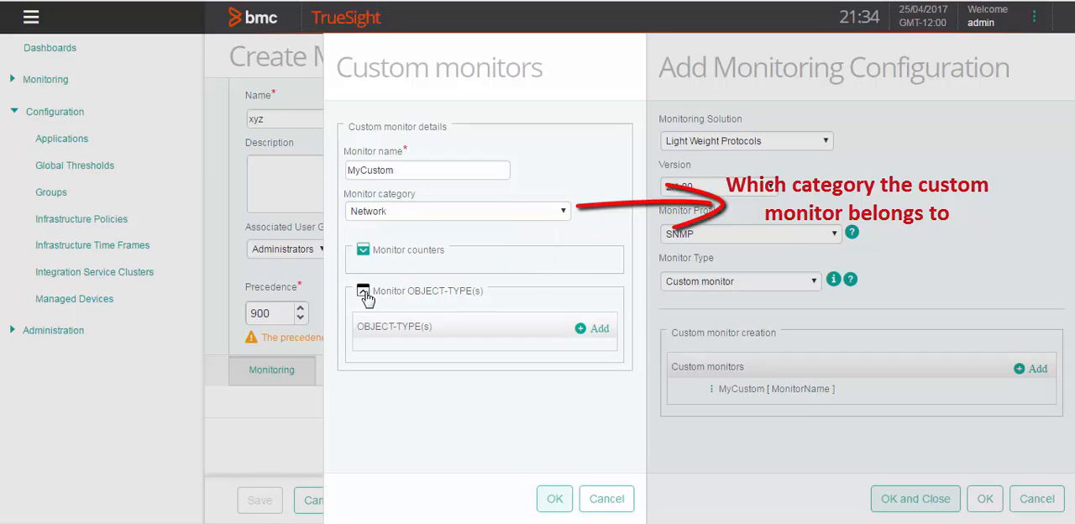
pyautogui.click(362, 291)
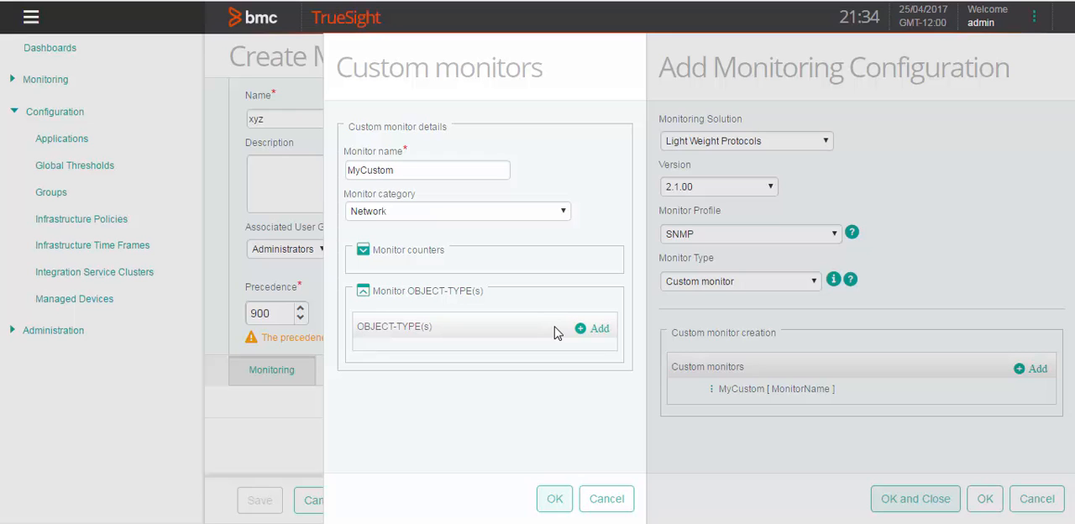
pyautogui.moveTo(588, 328)
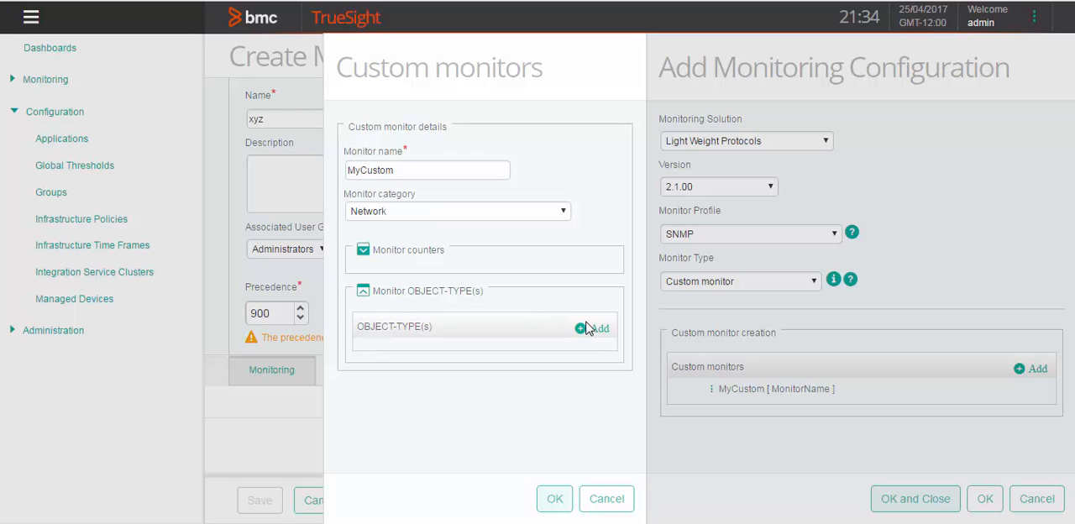
pyautogui.click(591, 327)
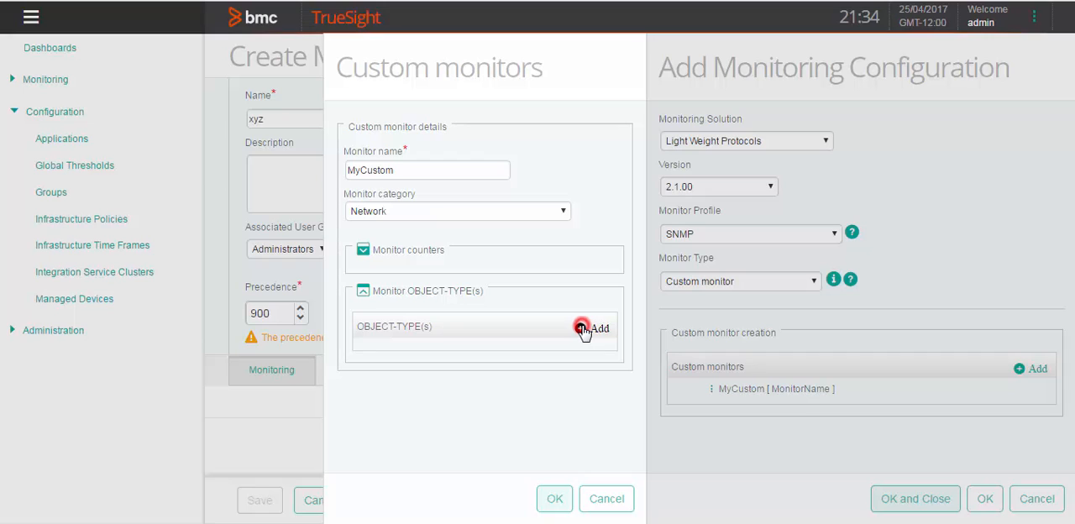
# Step: Add object type MyOBJfromXML with discovery key 1.3.6.1.2.1.2.2.1.2
pyautogui.click(594, 328)
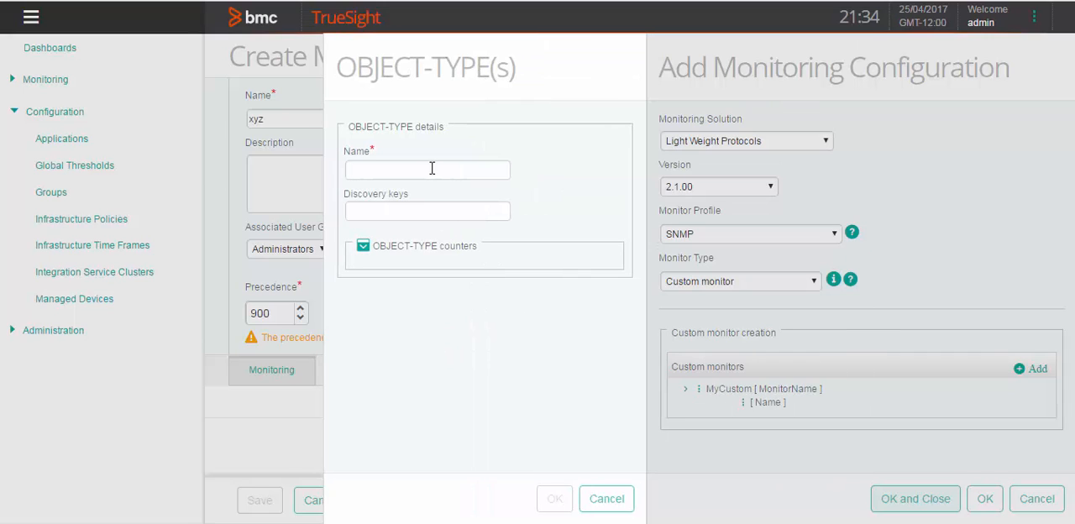
pyautogui.write('M')
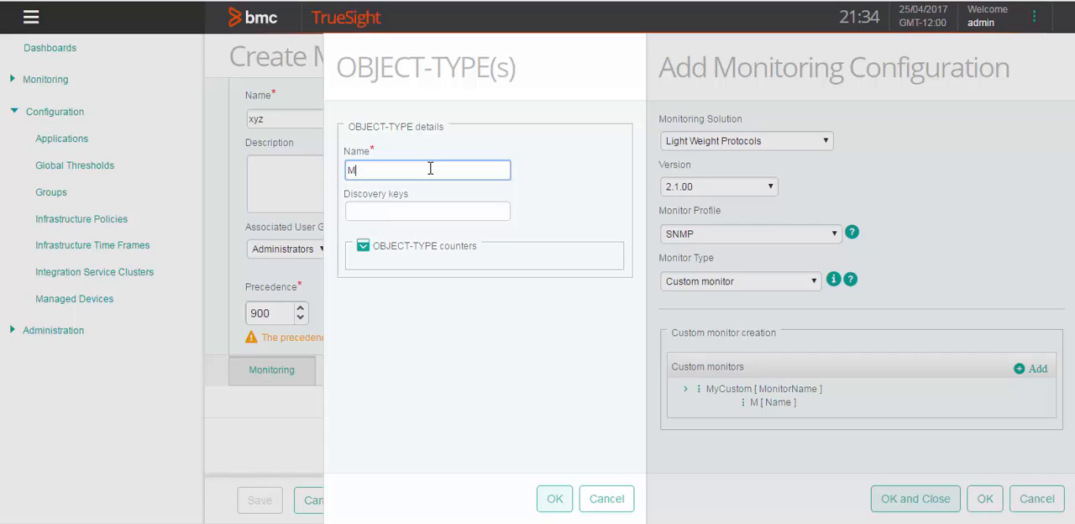
pyautogui.write('yOBJ')
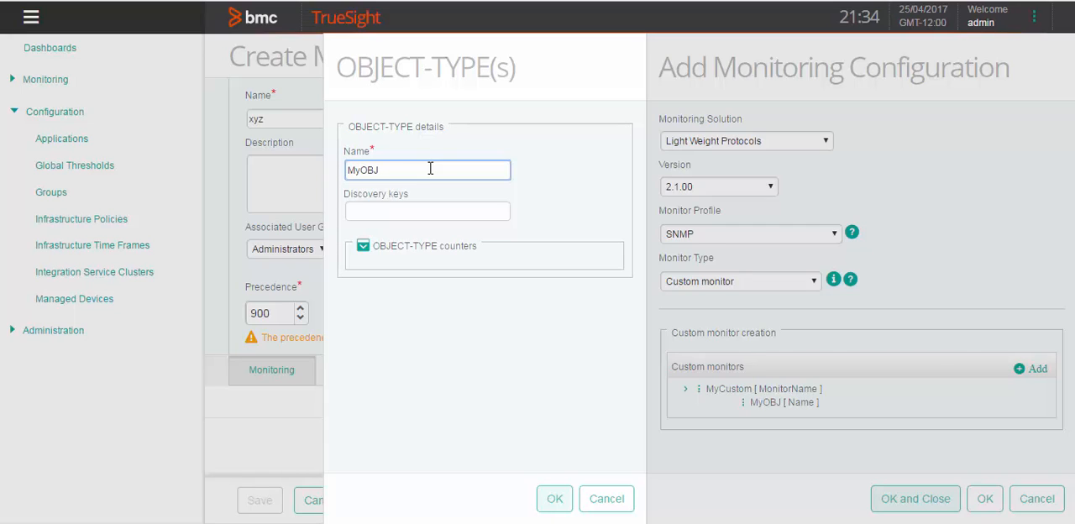
pyautogui.write('fromXML')
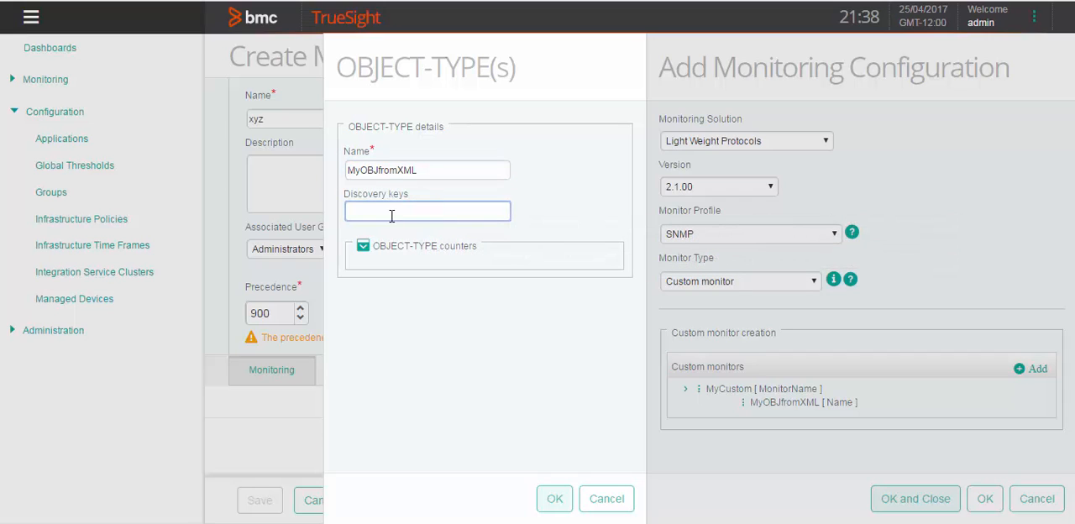
pyautogui.click(362, 245)
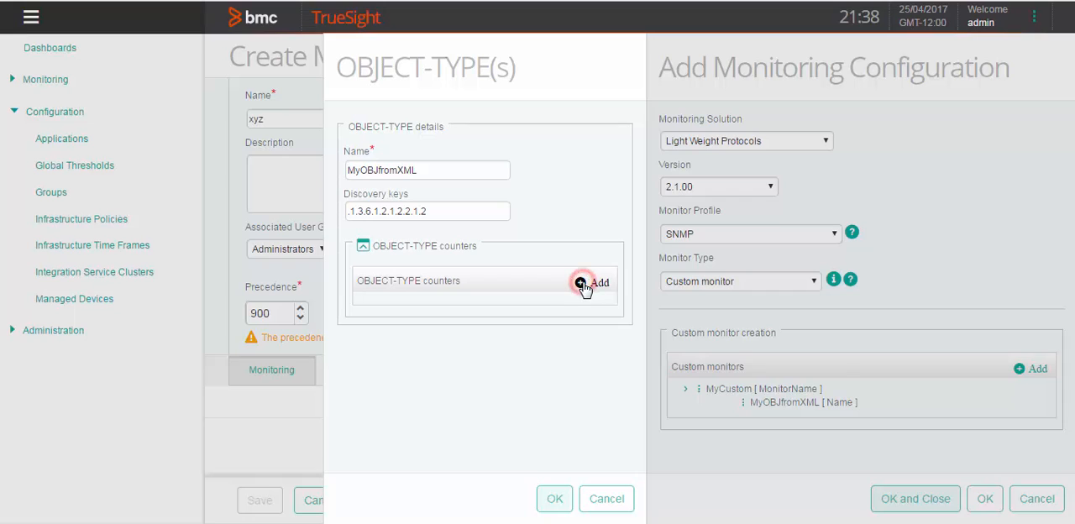
# Step: Add counter OutUtilization with OID formula 1.3.6.1.2.1.2.2.1.2*800/100
pyautogui.click(597, 282)
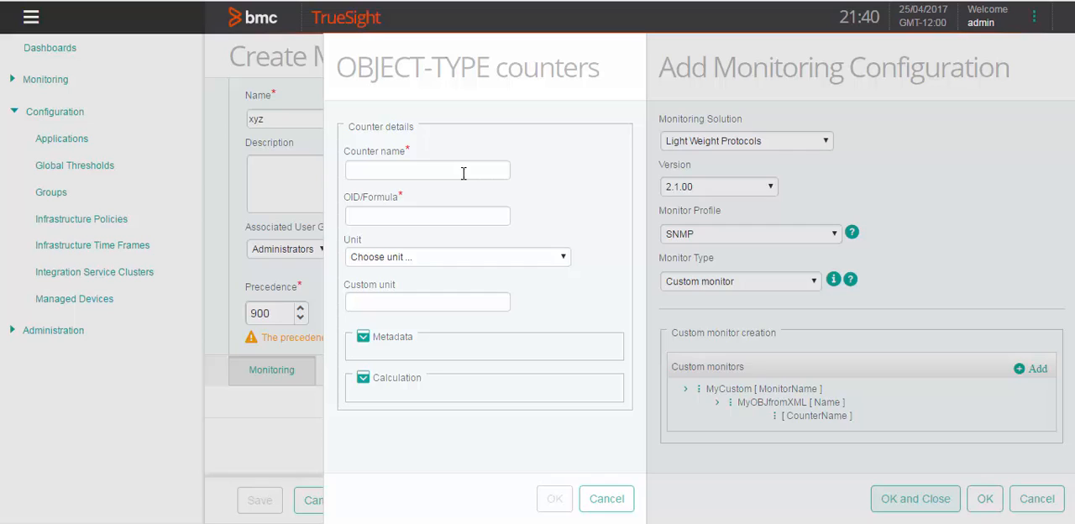
pyautogui.write('Out')
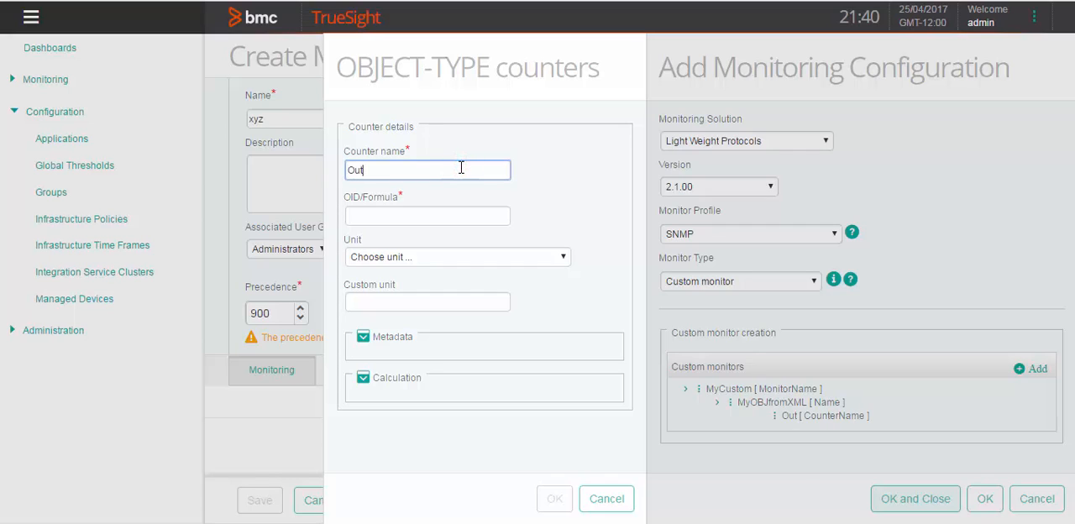
pyautogui.write('Utilization')
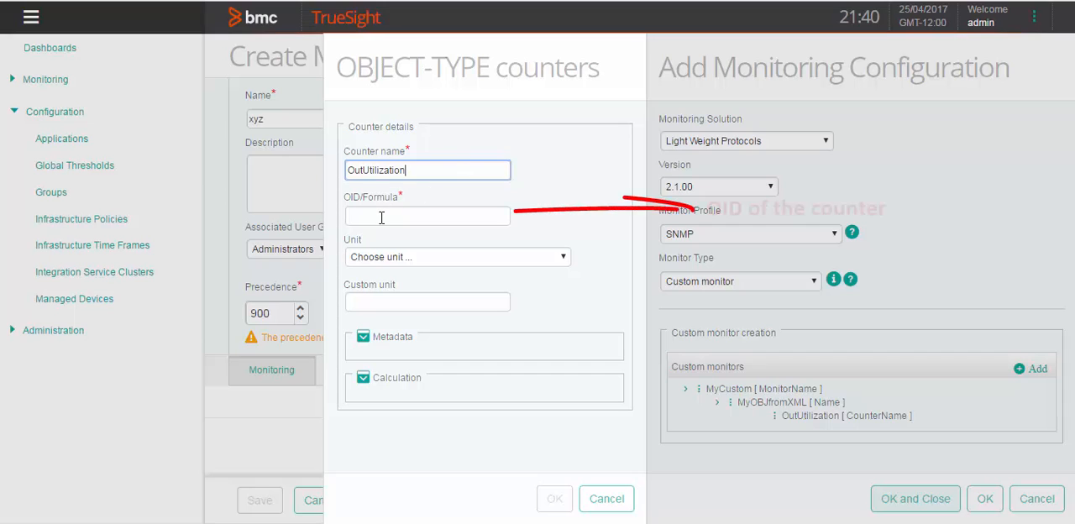
pyautogui.click(427, 215)
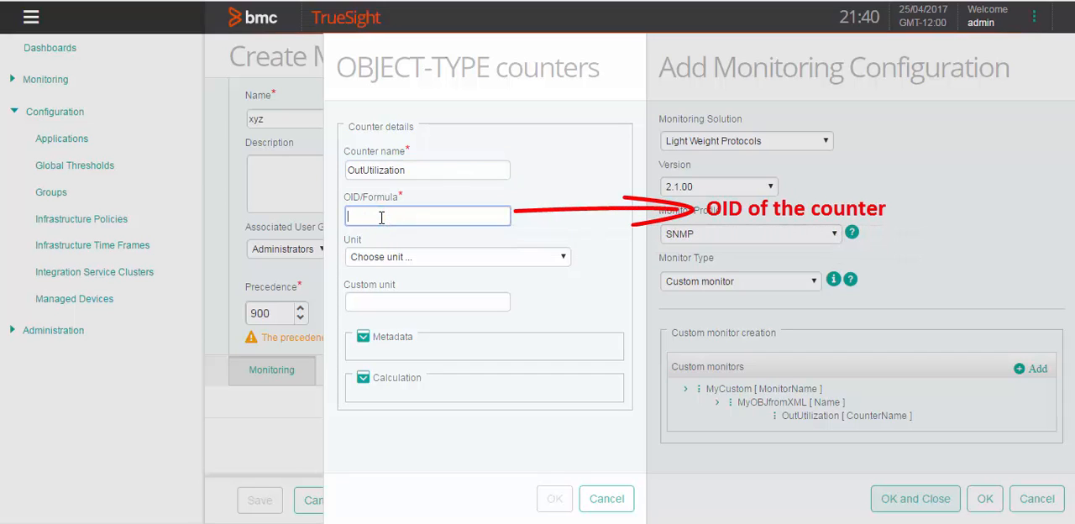
pyautogui.write('.1.3.6.1.2.1.2.2.1.2*')
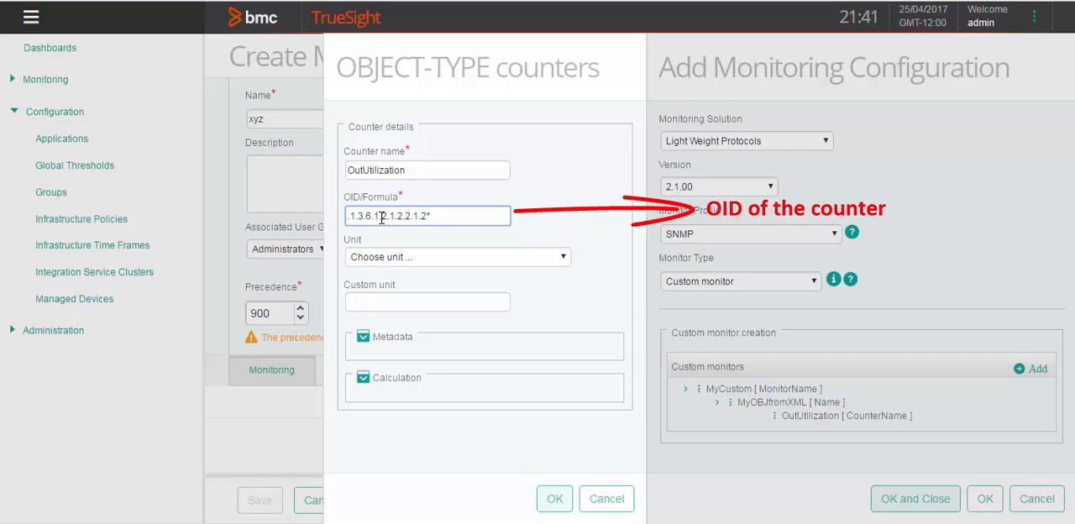
pyautogui.write('*800/100')
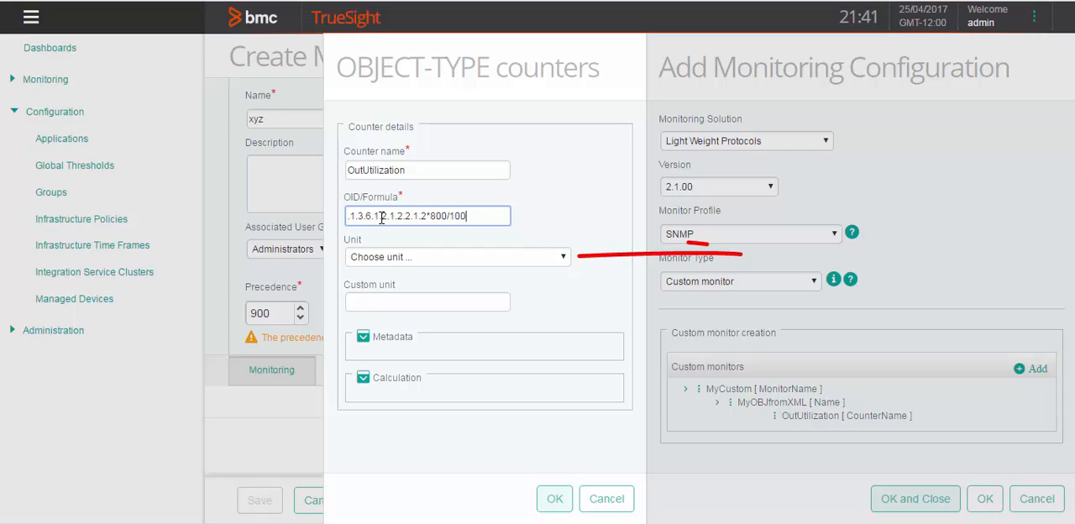
# Step: Set the counter unit to #, keep Statistical and Raw measure, and confirm
pyautogui.click(457, 255)
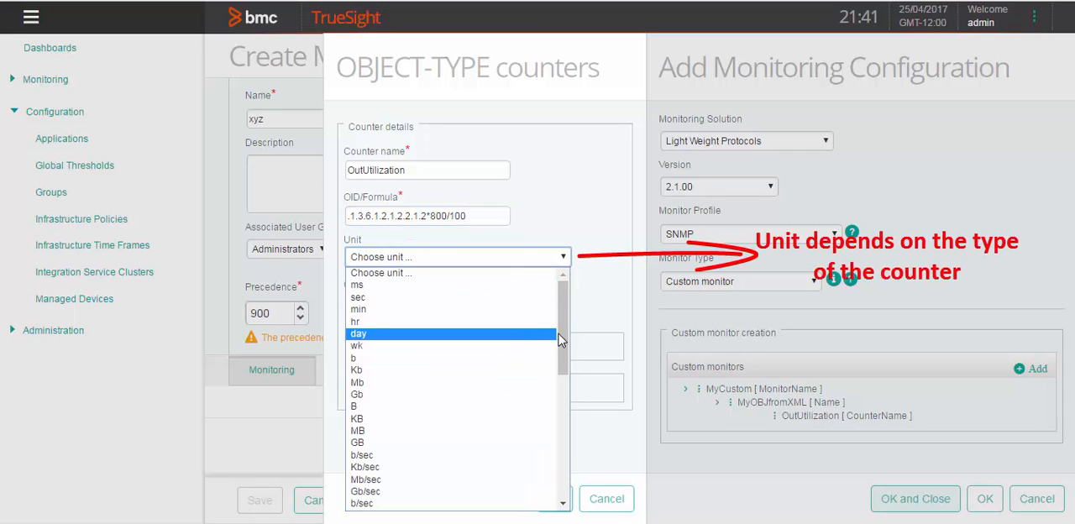
pyautogui.scroll(-3)
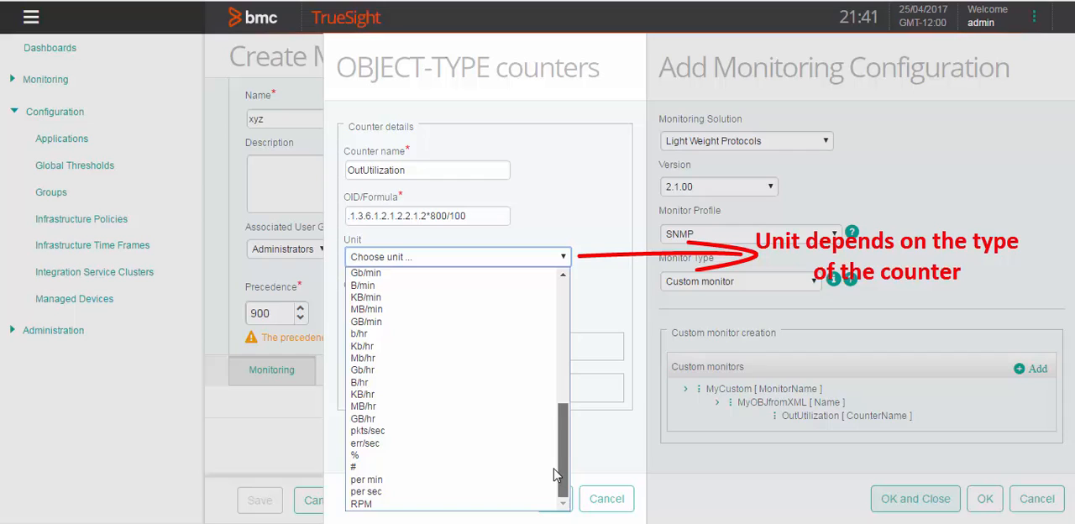
pyautogui.click(353, 467)
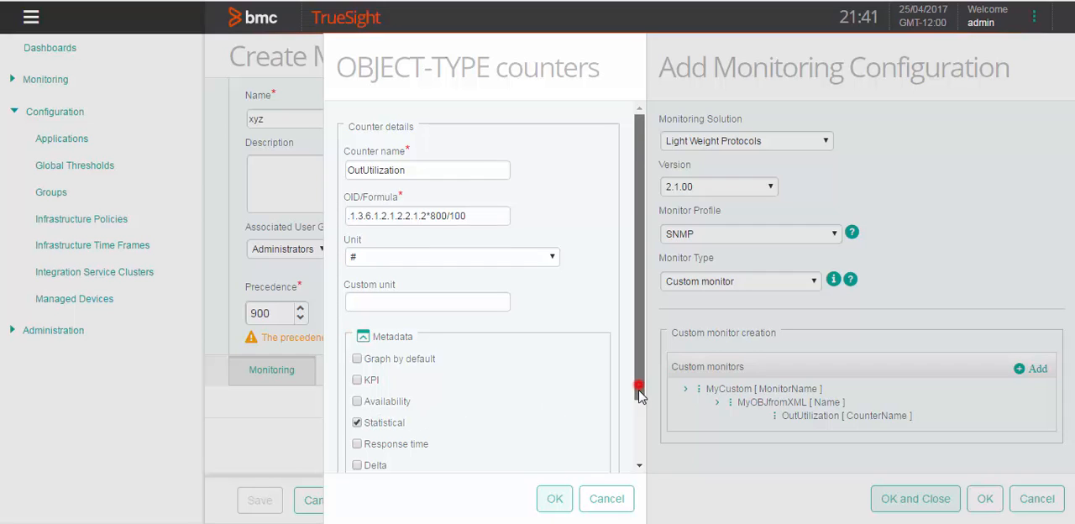
pyautogui.scroll(-3)
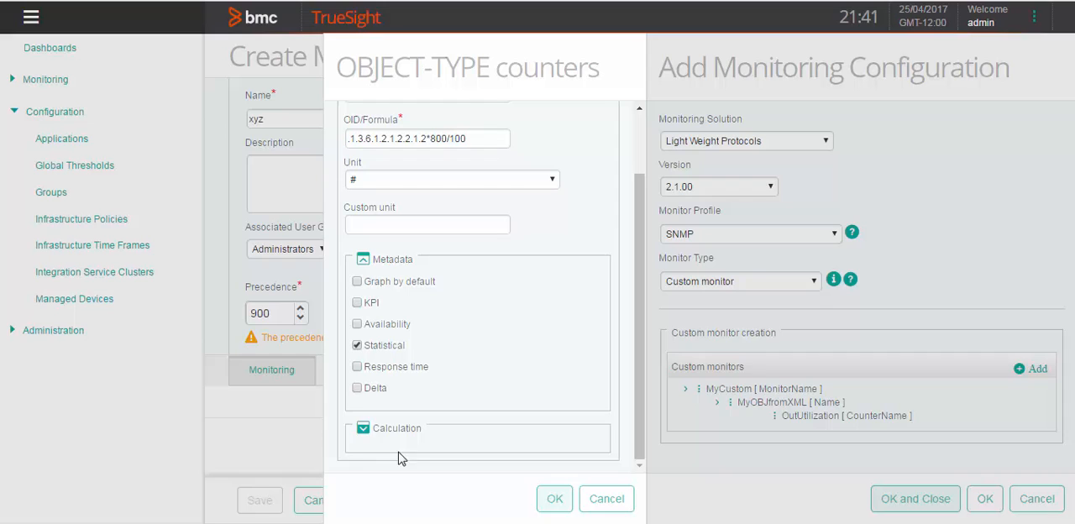
pyautogui.scroll(-3)
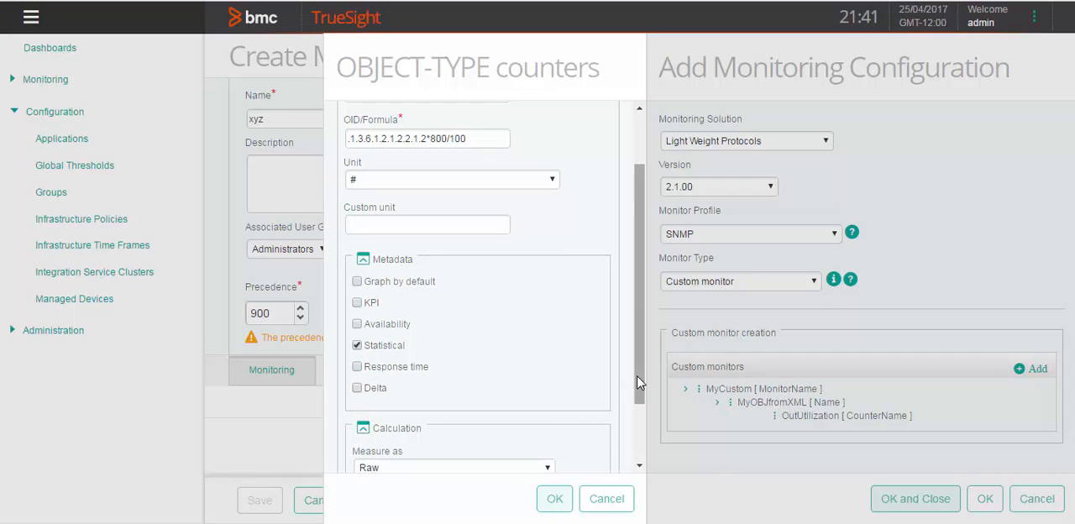
pyautogui.scroll(-3)
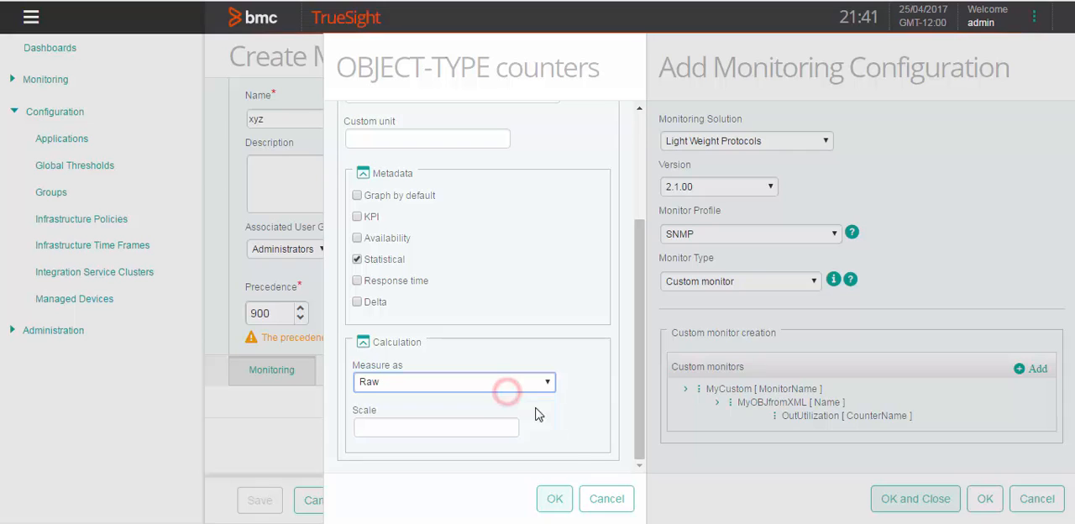
pyautogui.click(554, 497)
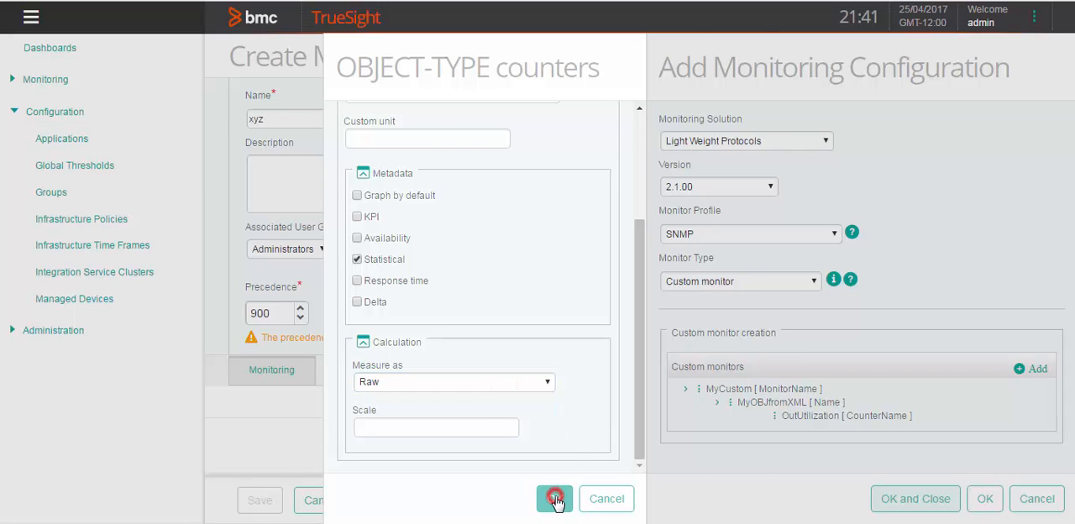
# Step: Confirm MyOBJfromXML and MyCustom, add the SNMP custom monitor configuration to policy xyz
pyautogui.click(555, 497)
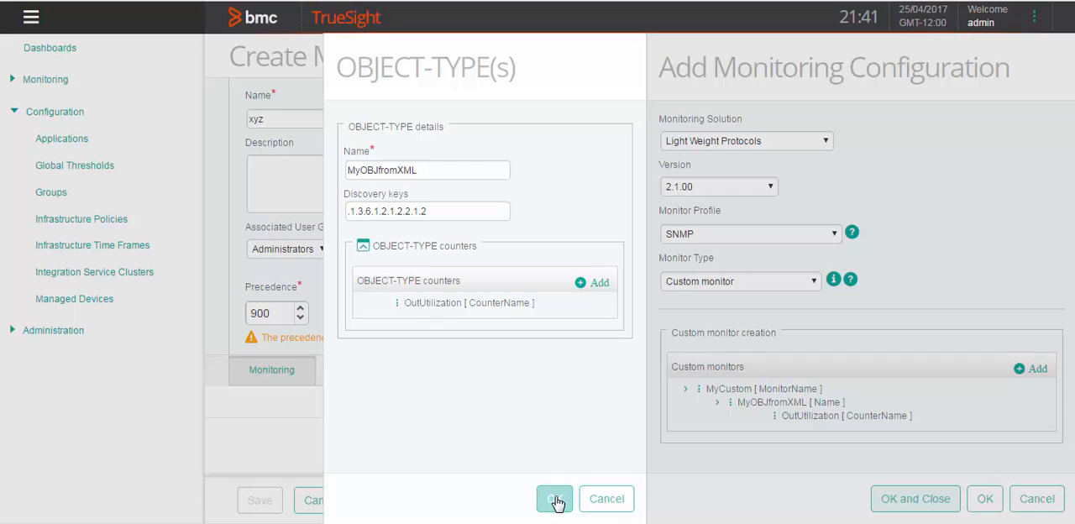
pyautogui.click(554, 498)
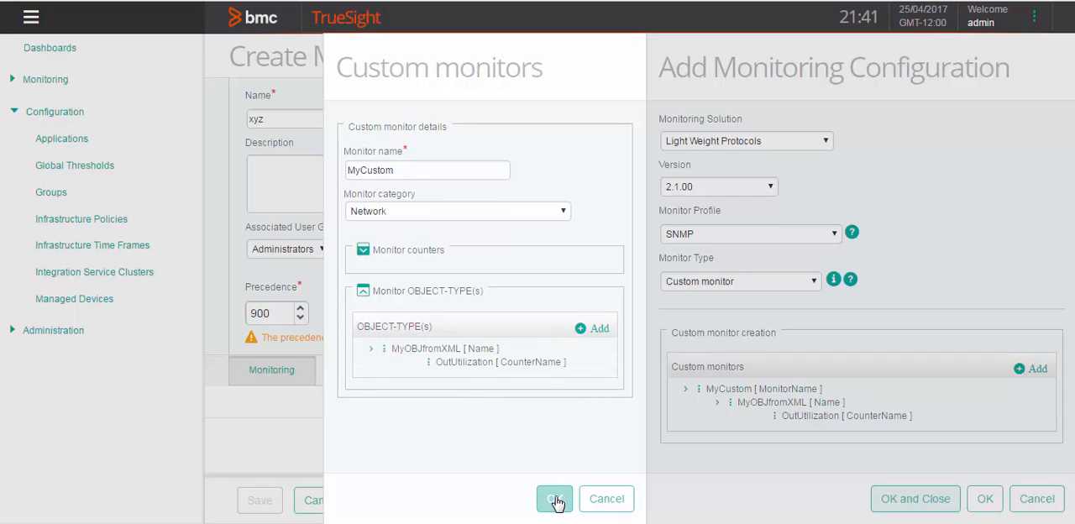
pyautogui.click(555, 499)
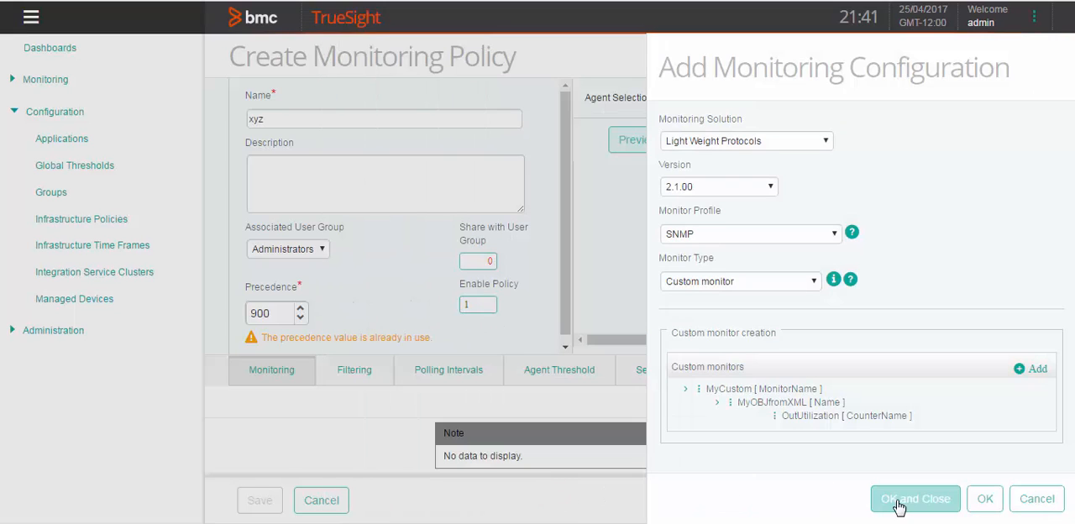
pyautogui.click(914, 497)
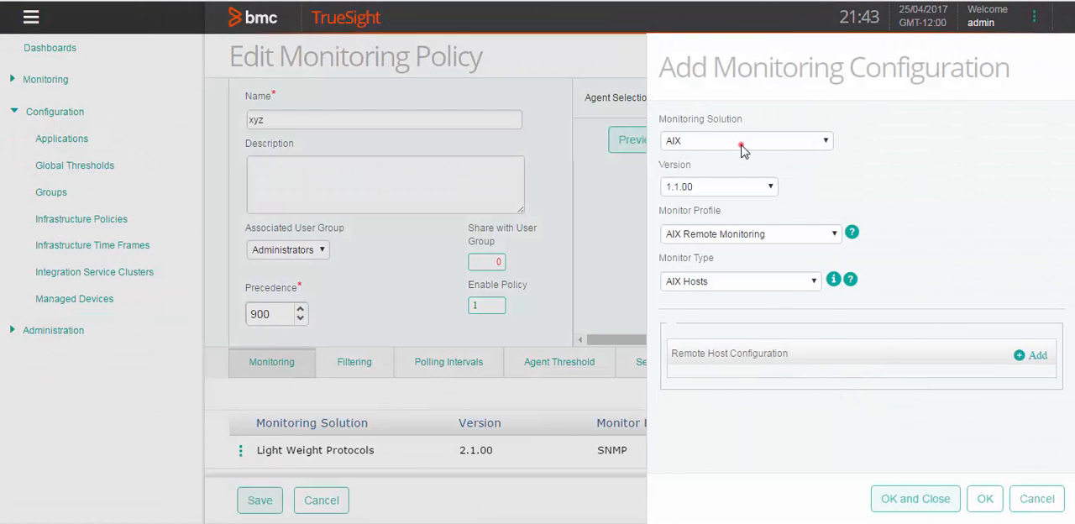
# Step: Start a Light Weight Protocols configuration with SNMP profile and SNMP type, adding a network device
pyautogui.click(742, 141)
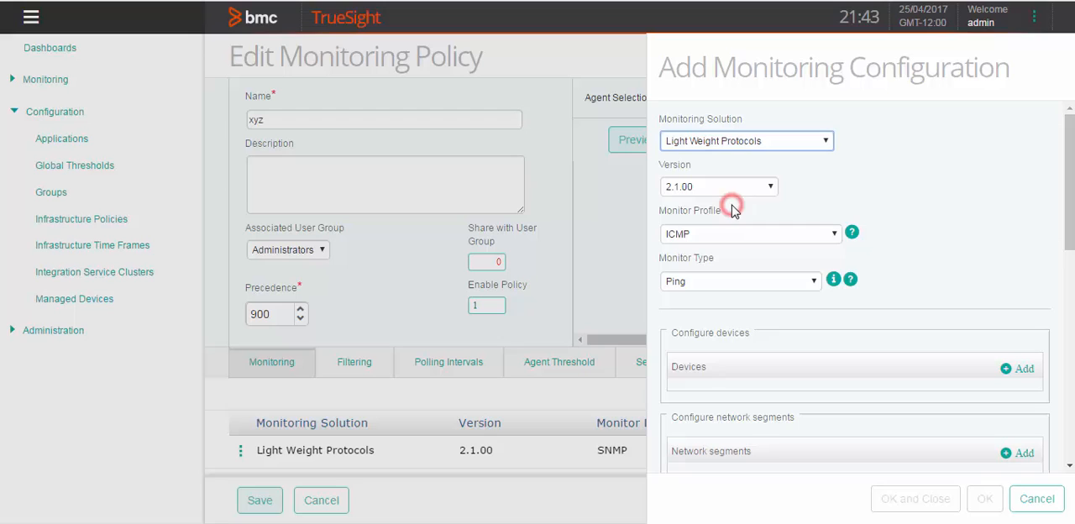
pyautogui.click(748, 234)
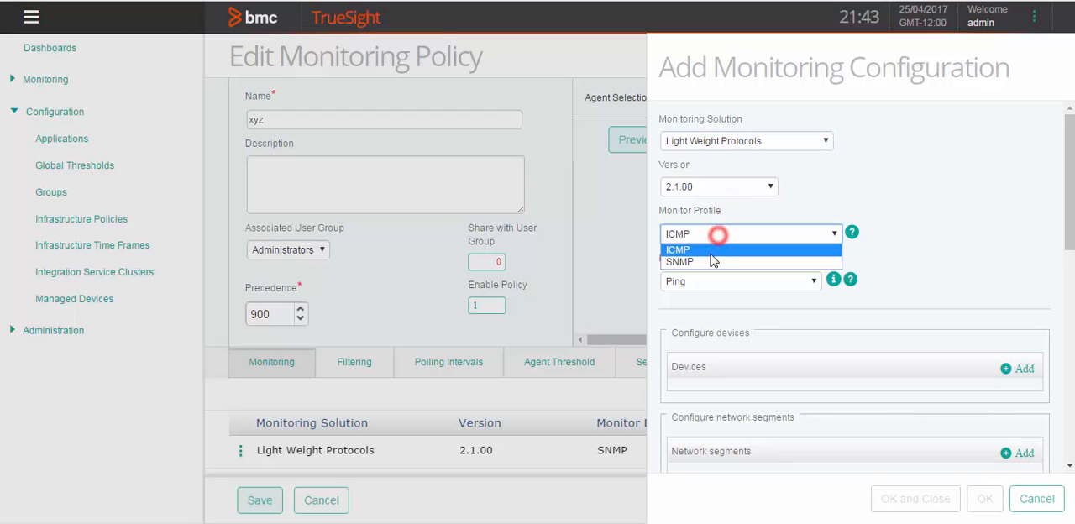
pyautogui.click(679, 262)
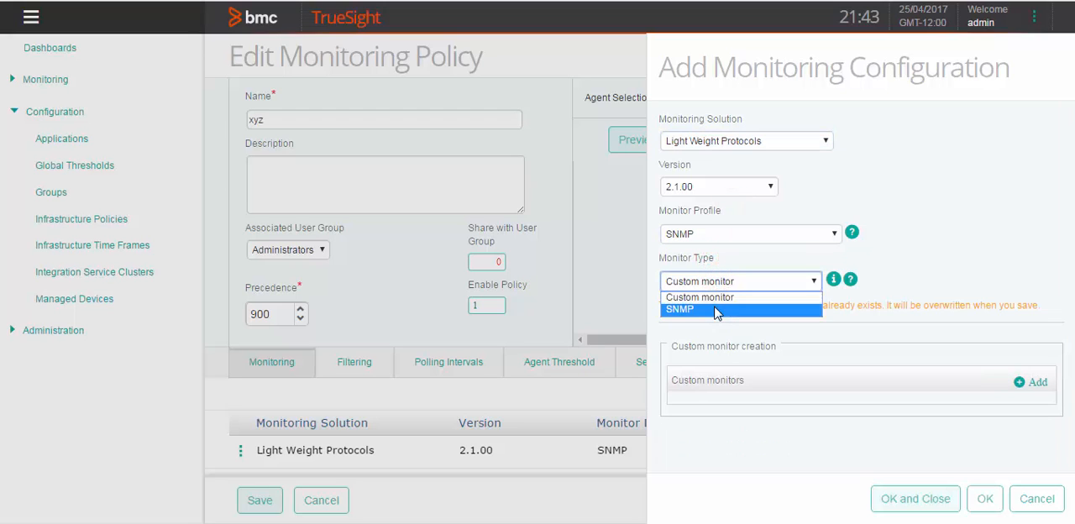
pyautogui.click(679, 309)
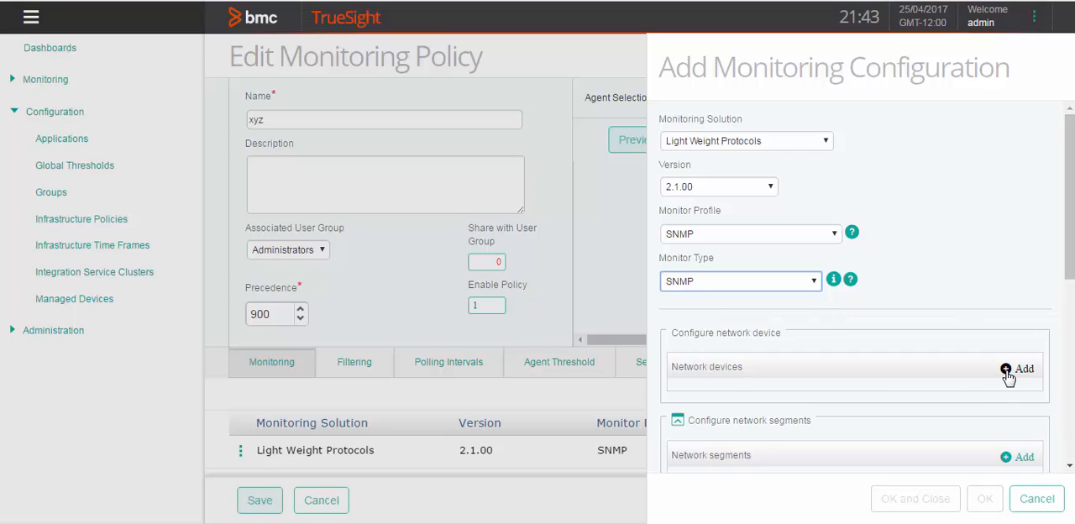
pyautogui.click(1018, 369)
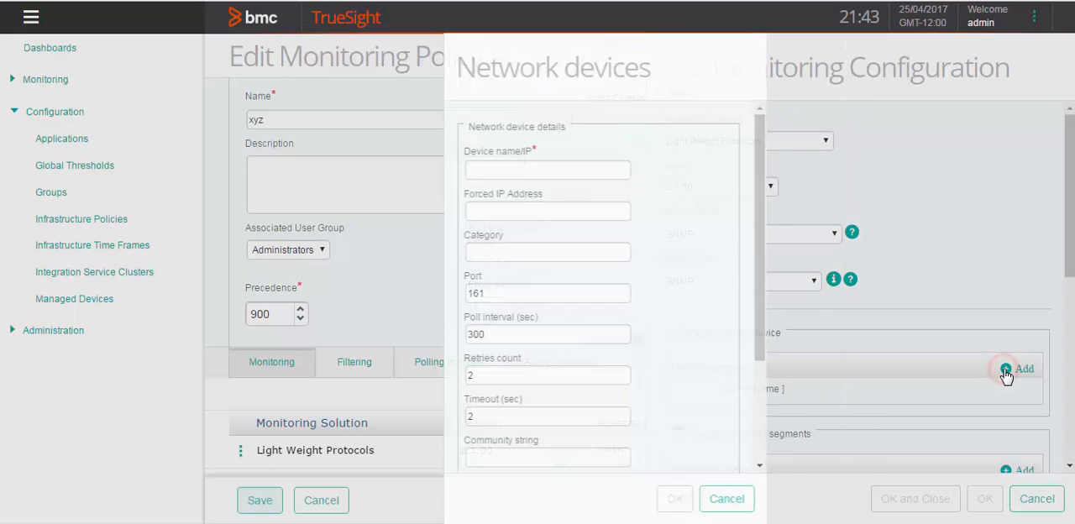
# Step: Enter MYDEVclm-aus-003413 as the Device name/IP, keeping port 161
pyautogui.click(1025, 368)
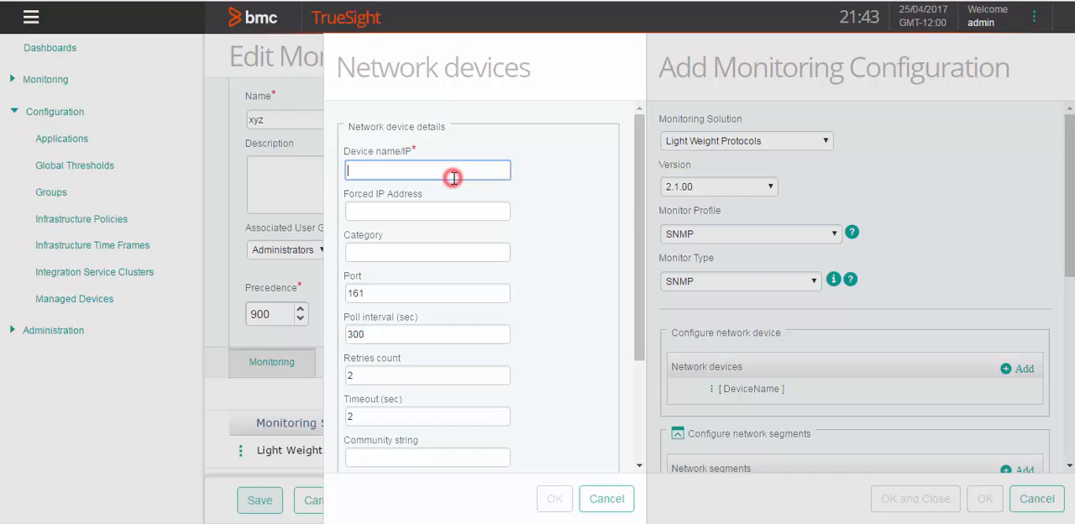
pyautogui.write('M')
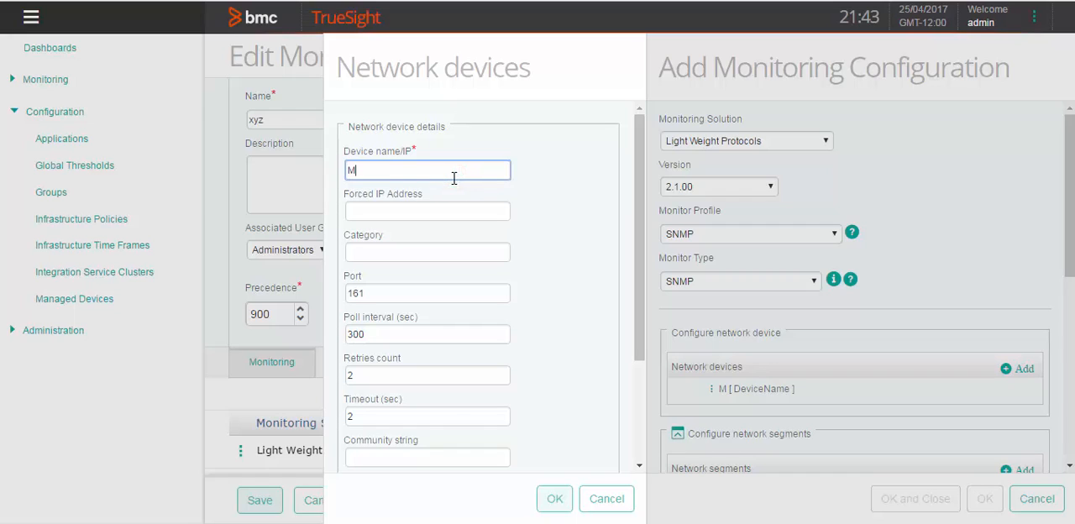
pyautogui.write('YDE')
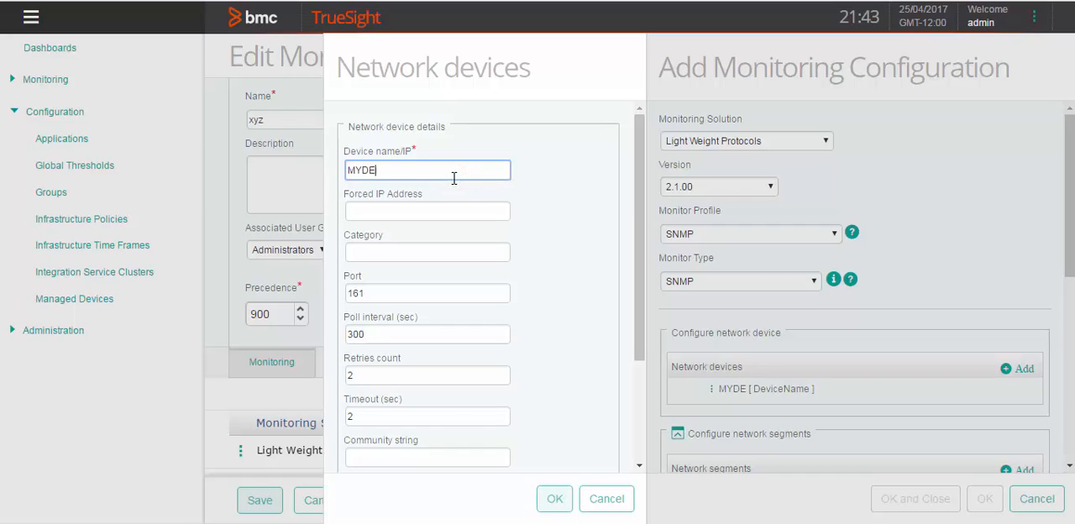
pyautogui.write('Vclm-aus-')
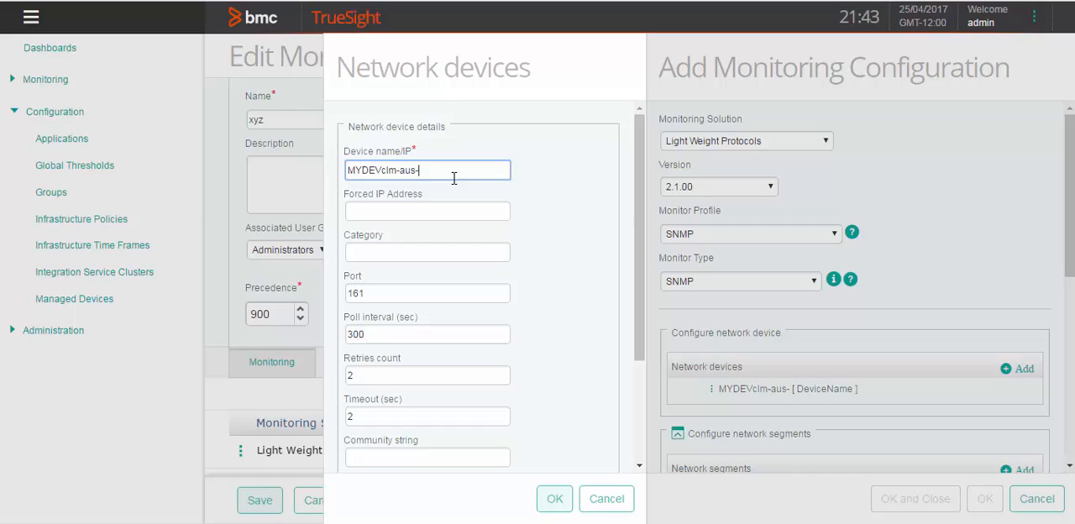
pyautogui.write('00')
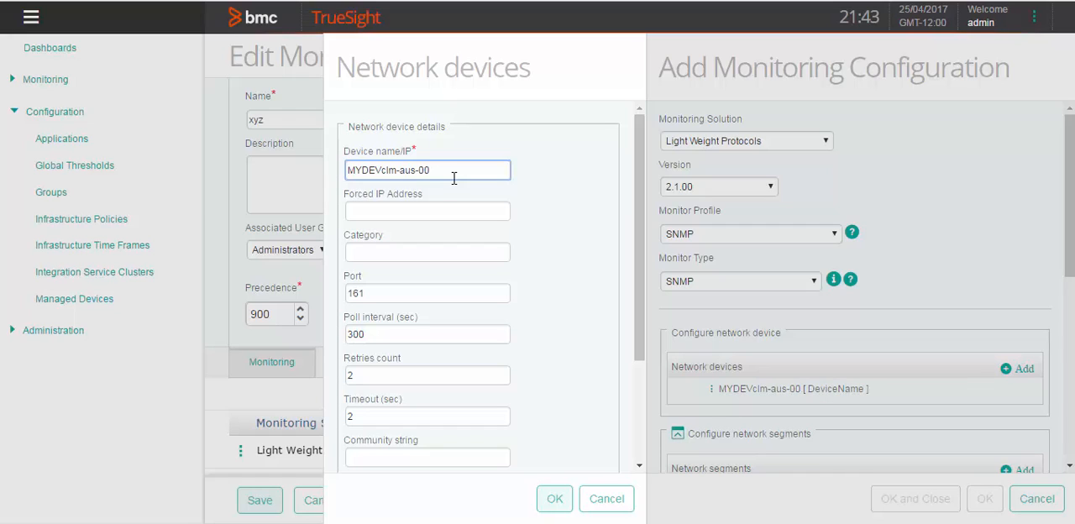
pyautogui.write('3413')
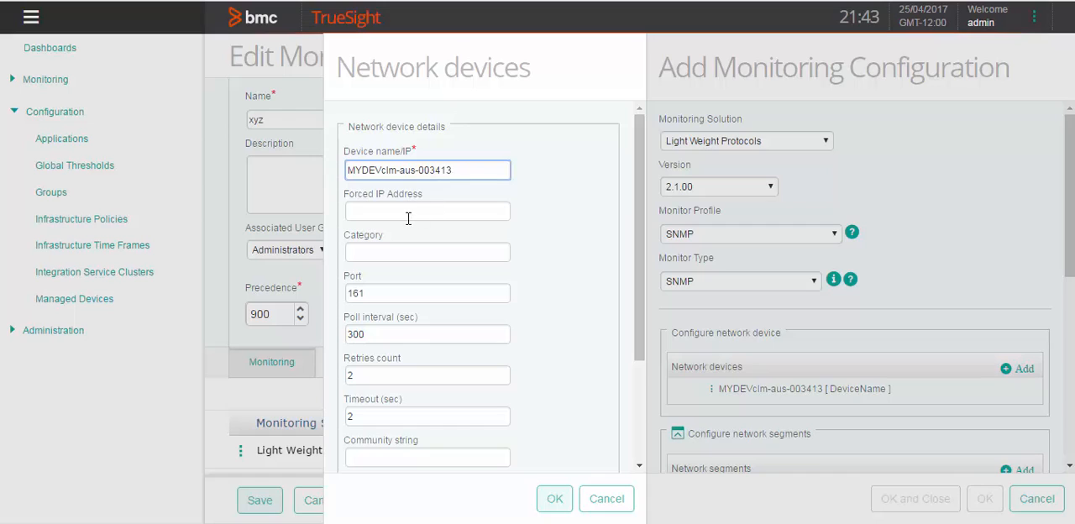
pyautogui.write('17')
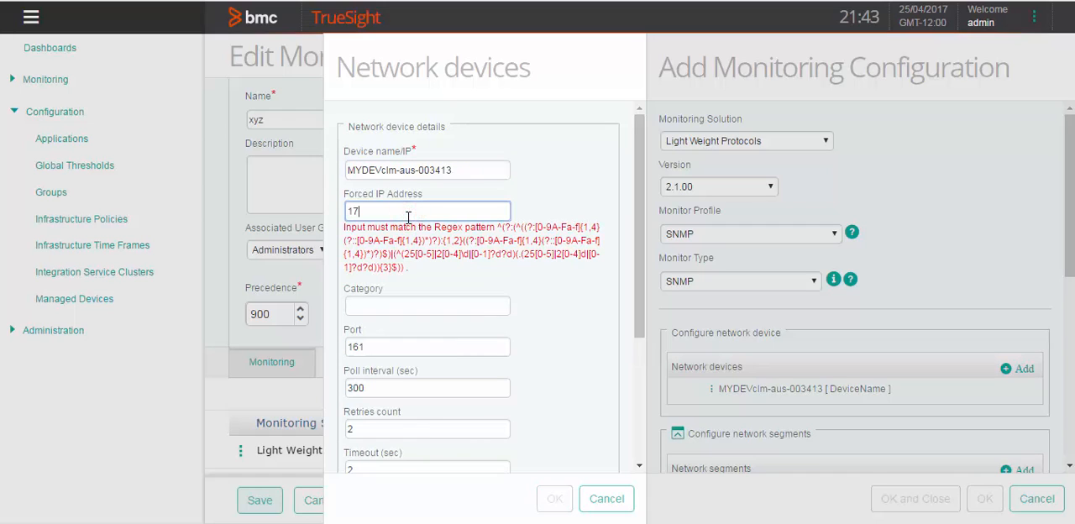
pyautogui.press('Backspace')
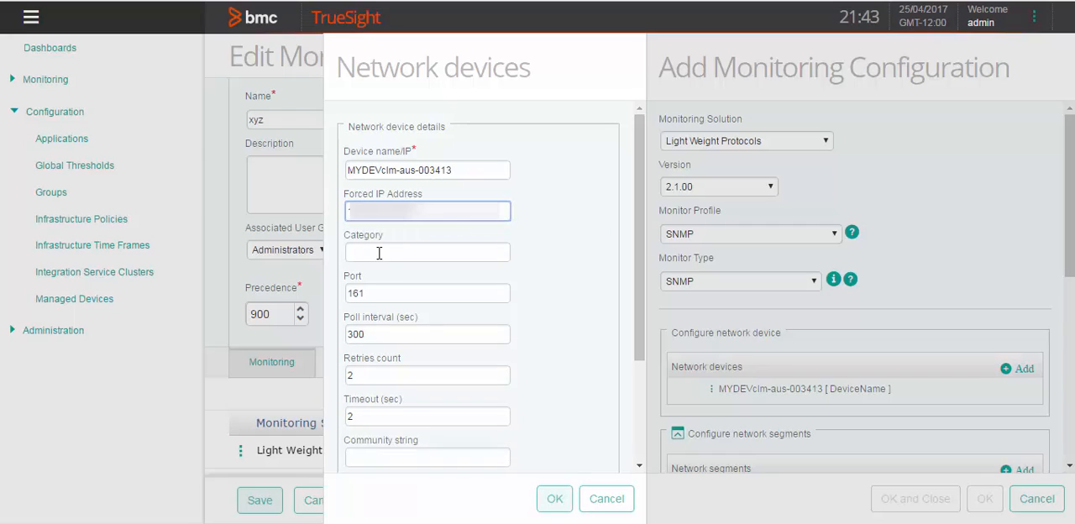
# Step: Give the device category MYCatDEV, port 8001, poll interval 30 and the community string
pyautogui.click(427, 252)
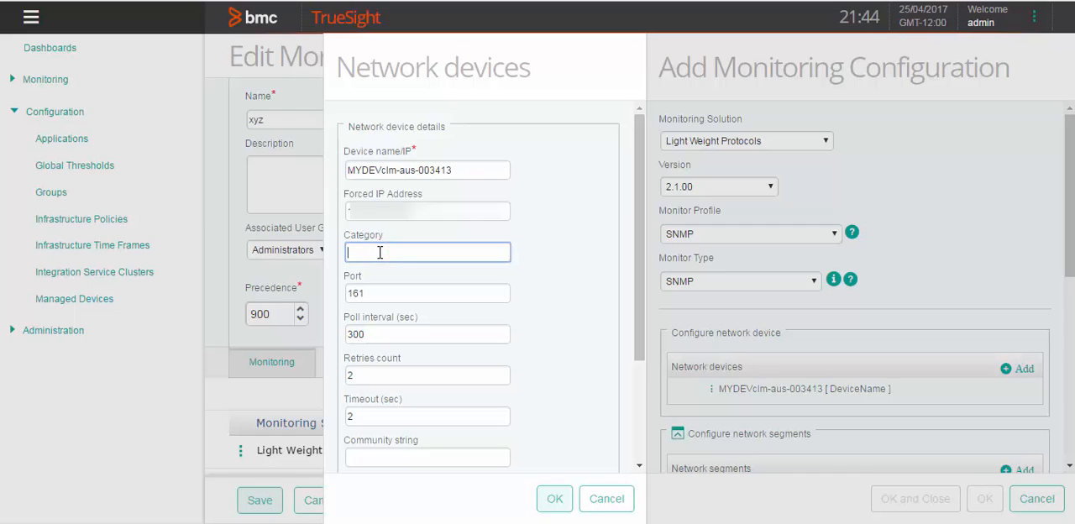
pyautogui.write('MYCat')
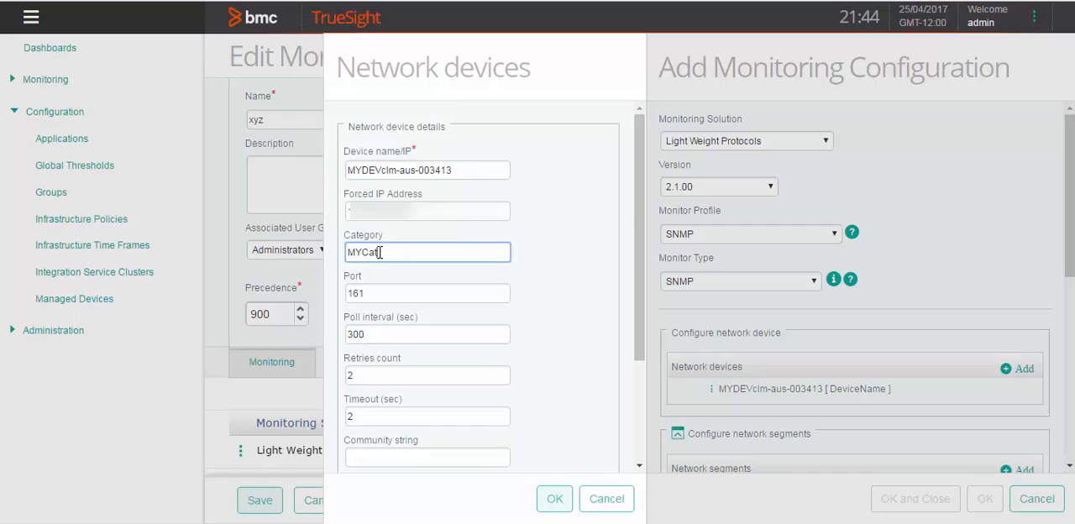
pyautogui.write('DEV')
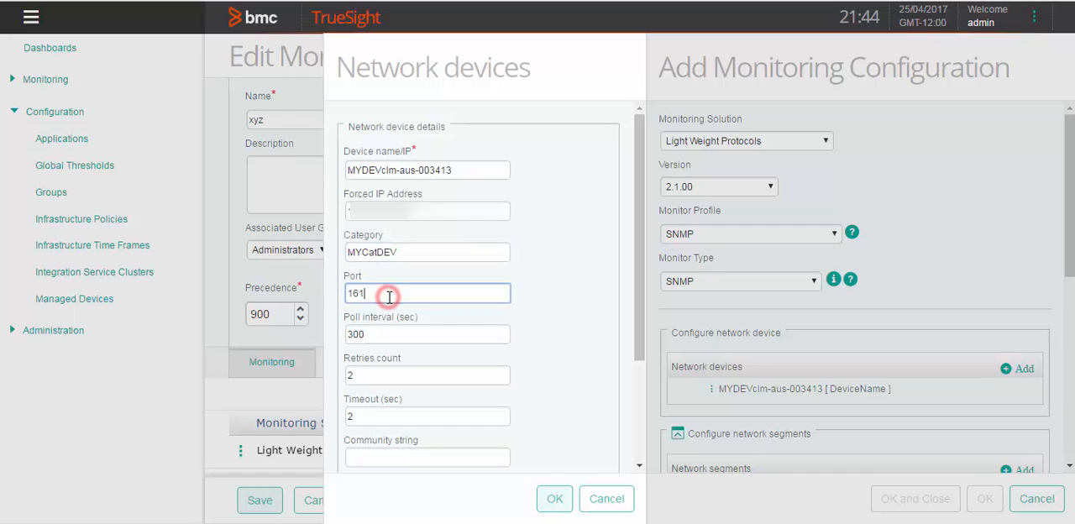
pyautogui.write('8')
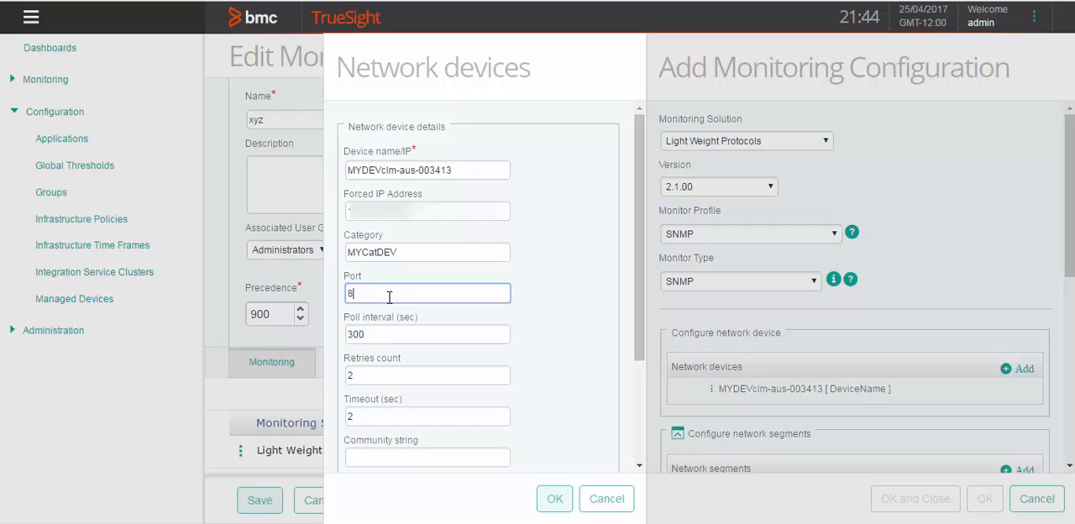
pyautogui.write('001')
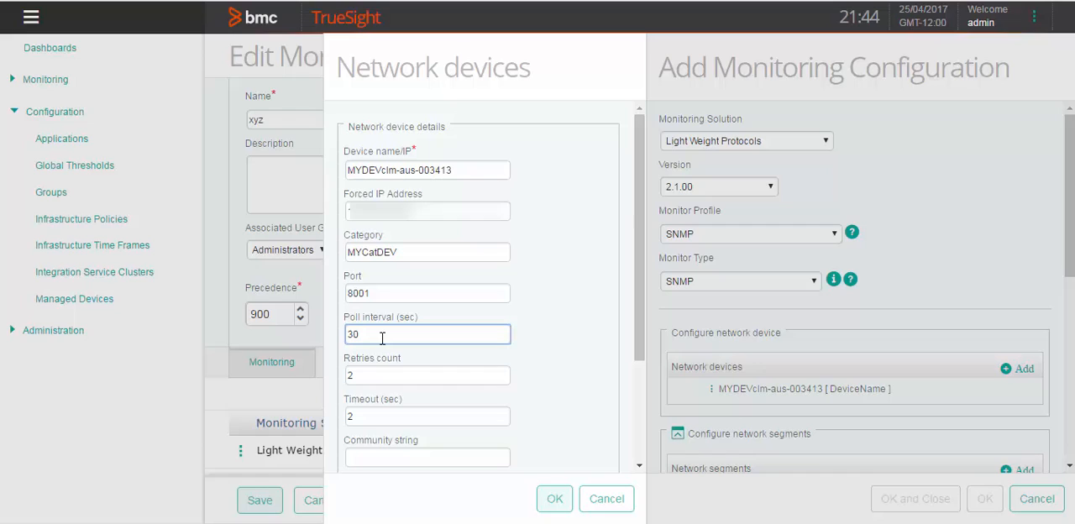
pyautogui.moveTo(388, 457)
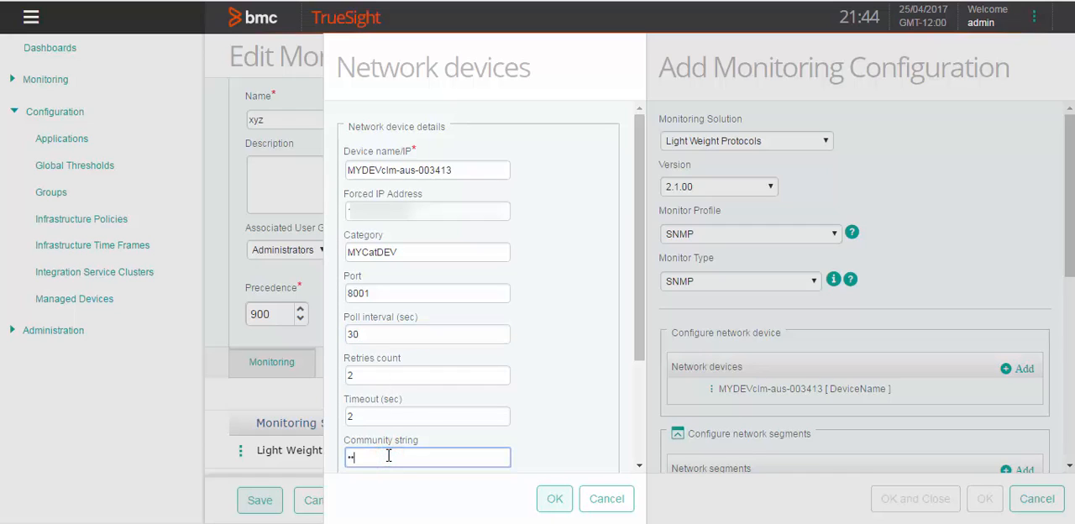
pyautogui.write('•••••')
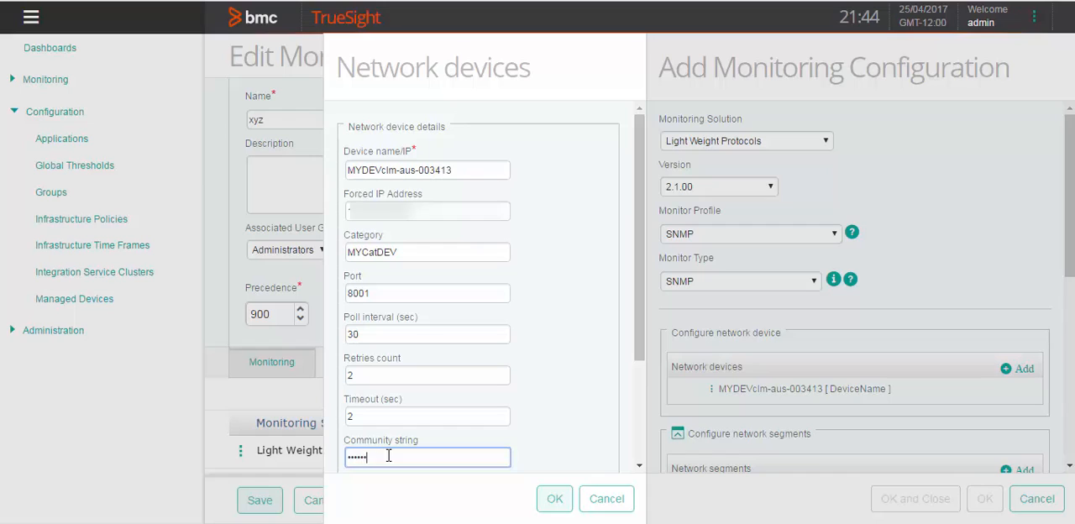
# Step: Use SNMP version 2C with MyCustom as the custom monitor for the network device
pyautogui.scroll(-3)
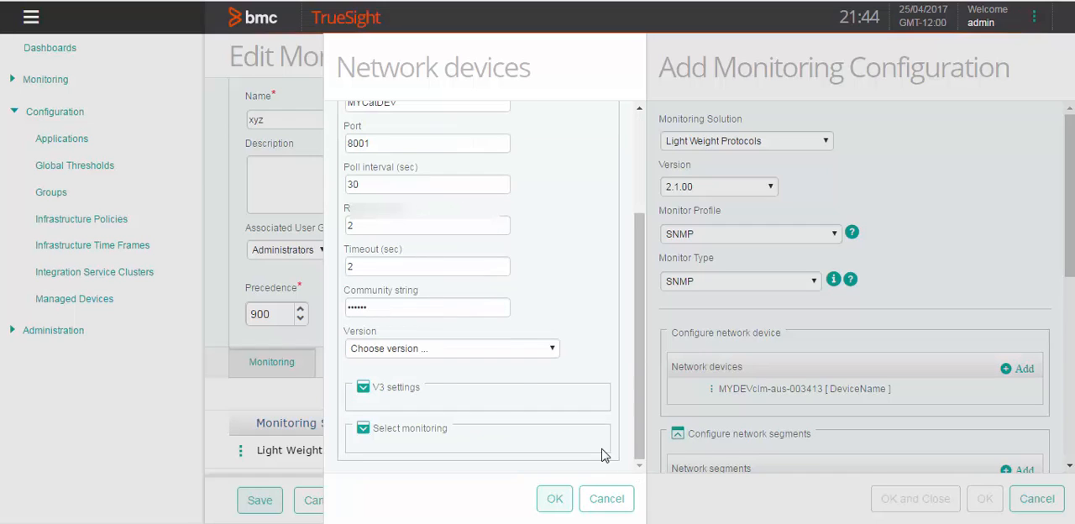
pyautogui.click(452, 348)
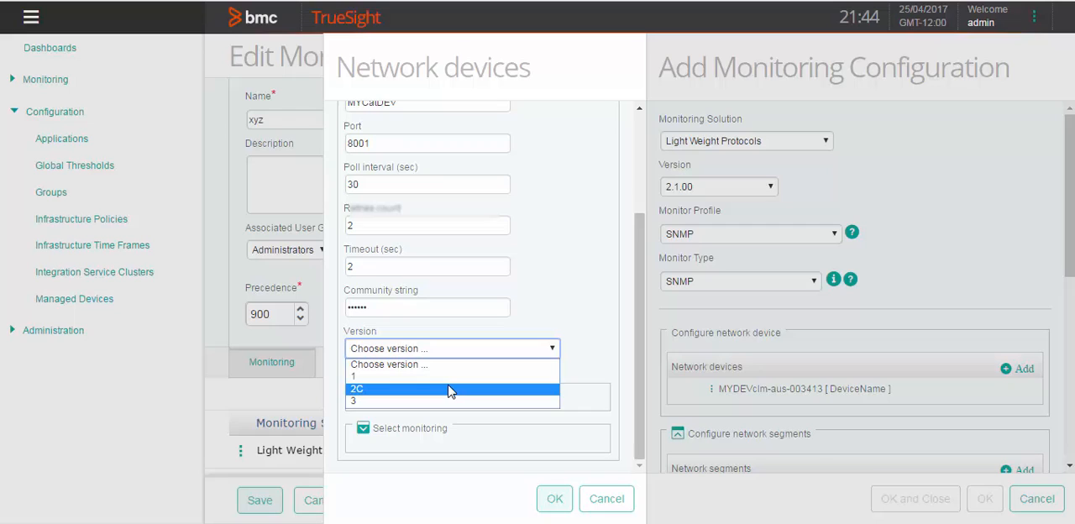
pyautogui.click(356, 388)
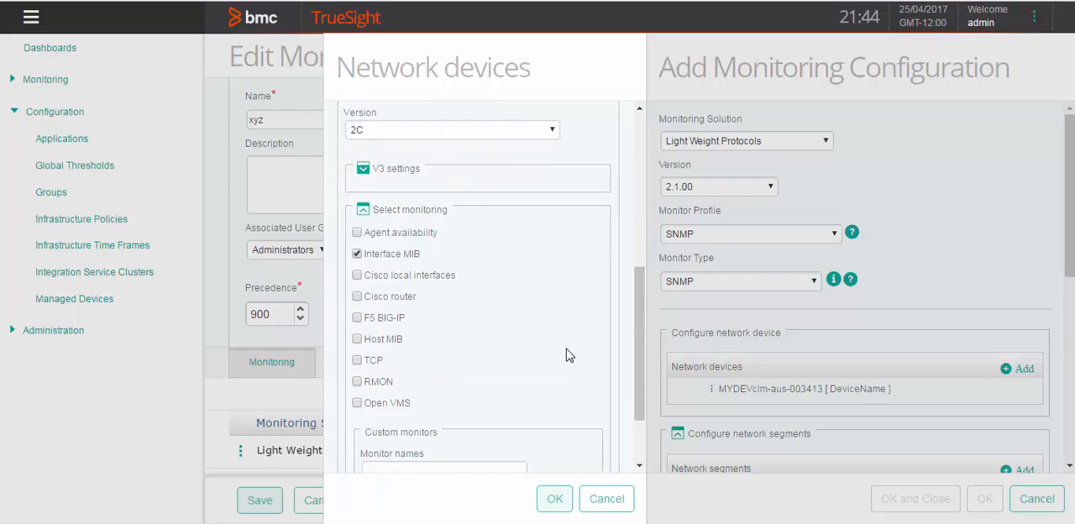
pyautogui.write('M')
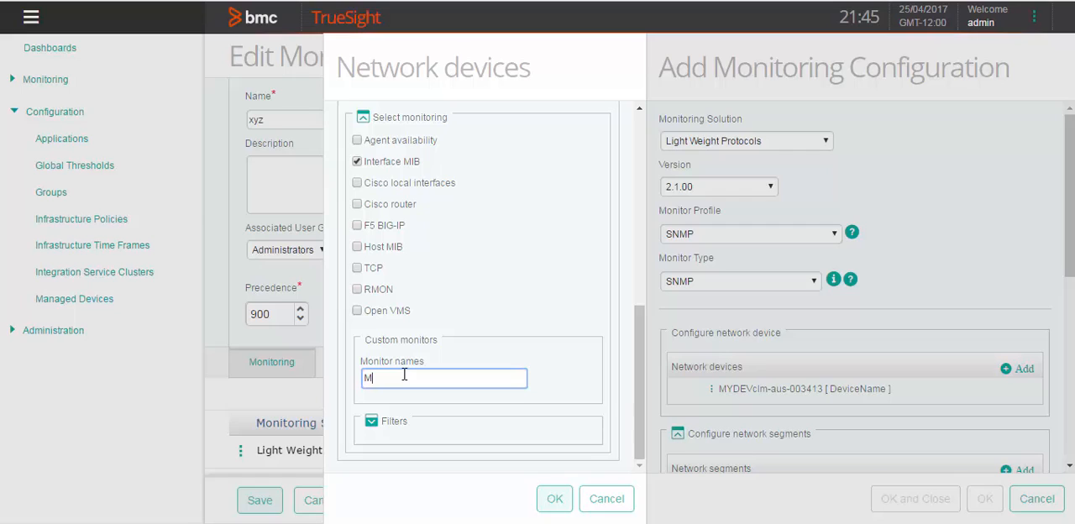
pyautogui.write('yCus')
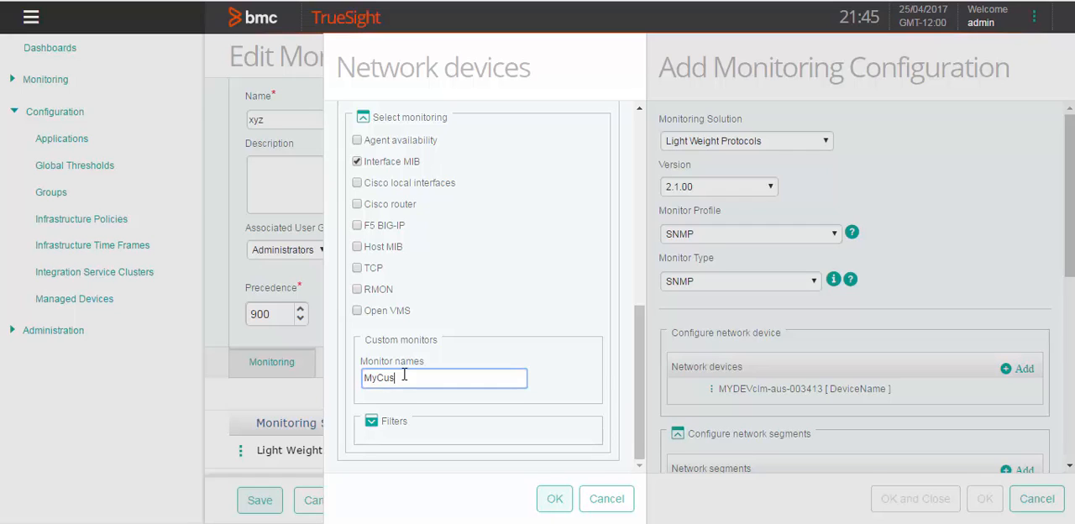
pyautogui.write('tom')
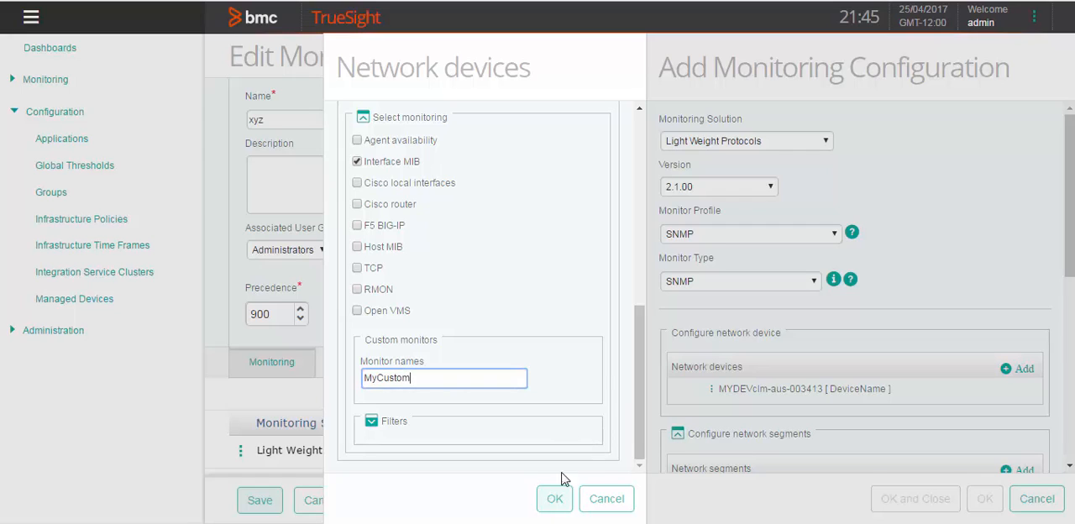
pyautogui.click(554, 497)
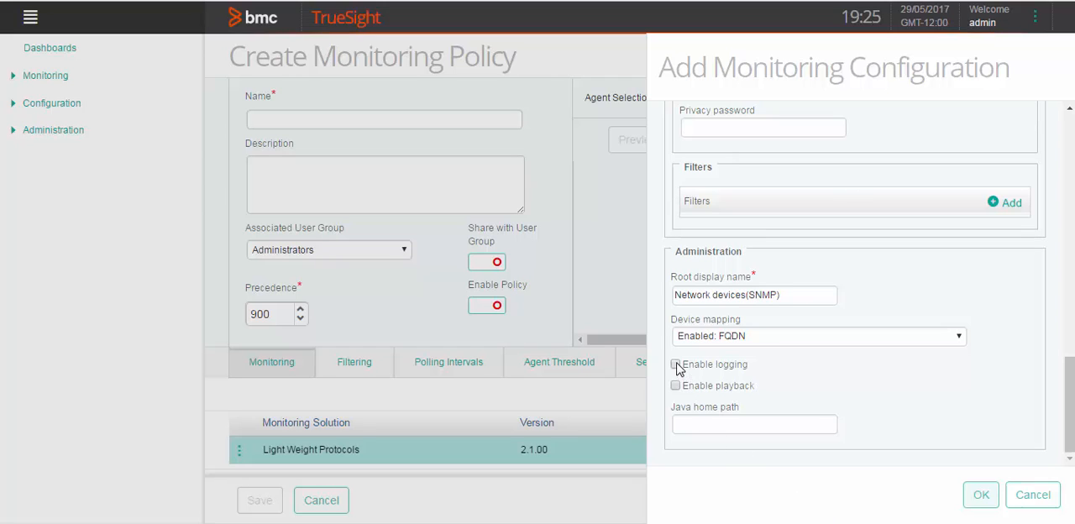
# Step: Enable logging with Java home C:\Program Files\Java\jre6 and add the configuration to policy xyz
pyautogui.click(675, 363)
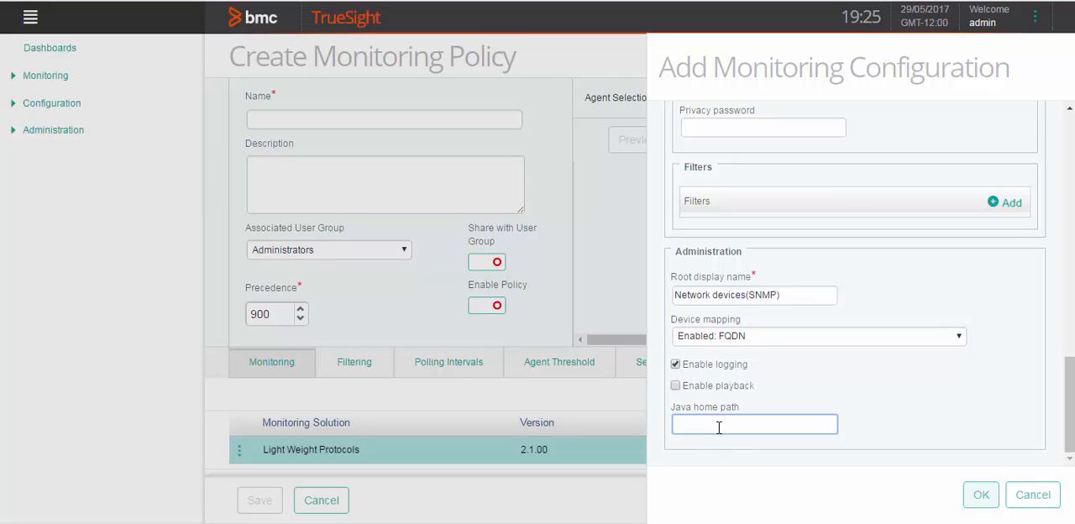
pyautogui.write('C:\\Program Files\\Java\\jre6')
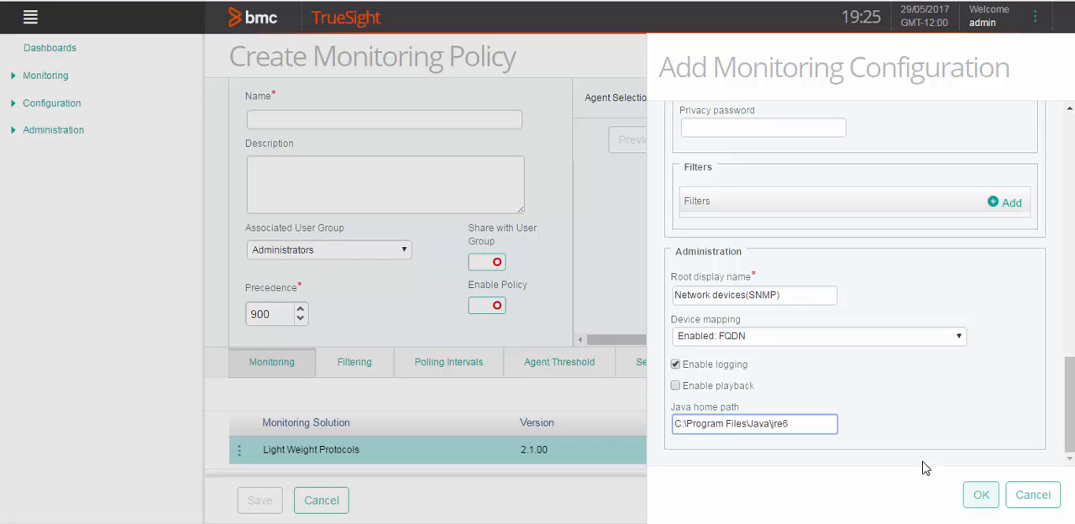
pyautogui.click(981, 494)
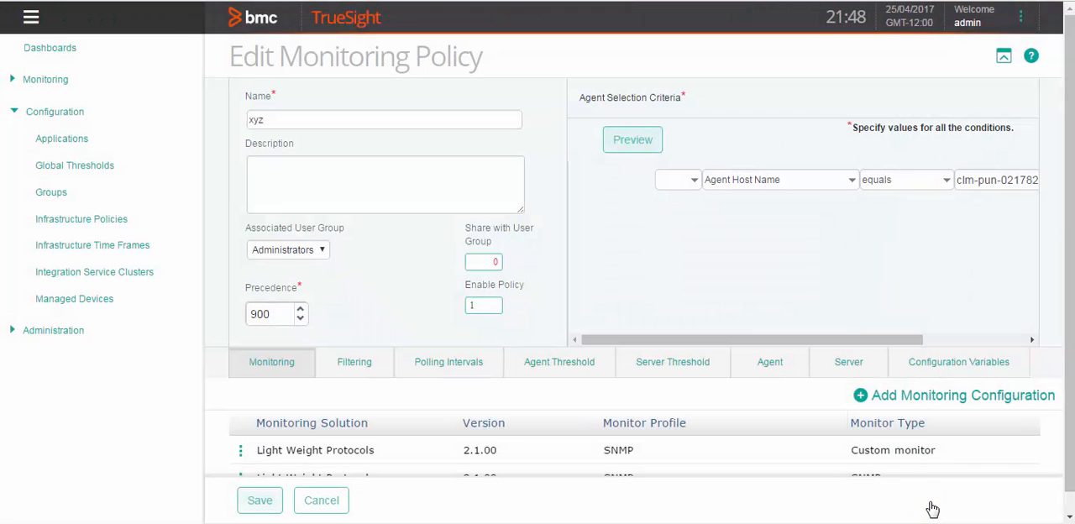
# Step: Save policy xyz and return to the Infrastructure Policies list
pyautogui.click(259, 501)
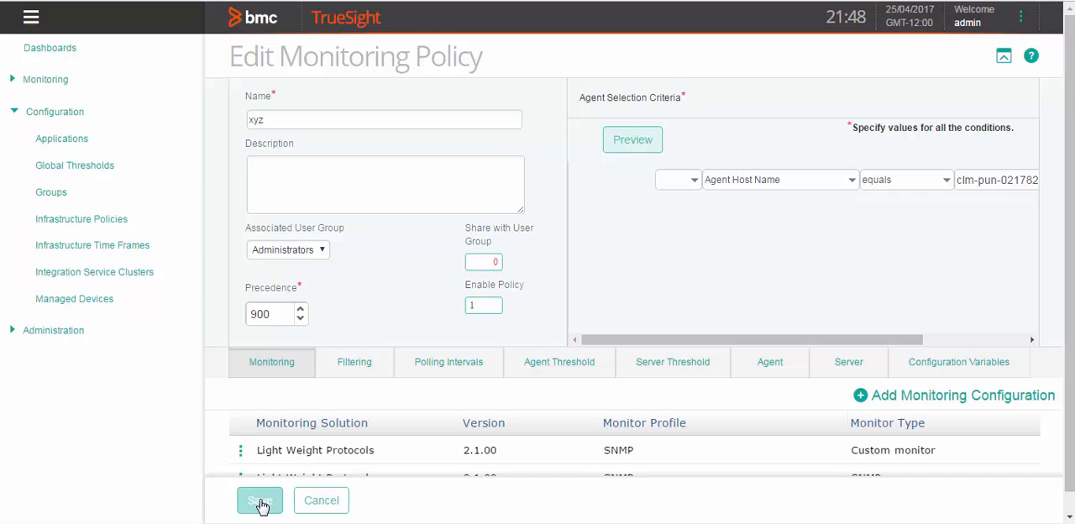
pyautogui.click(259, 501)
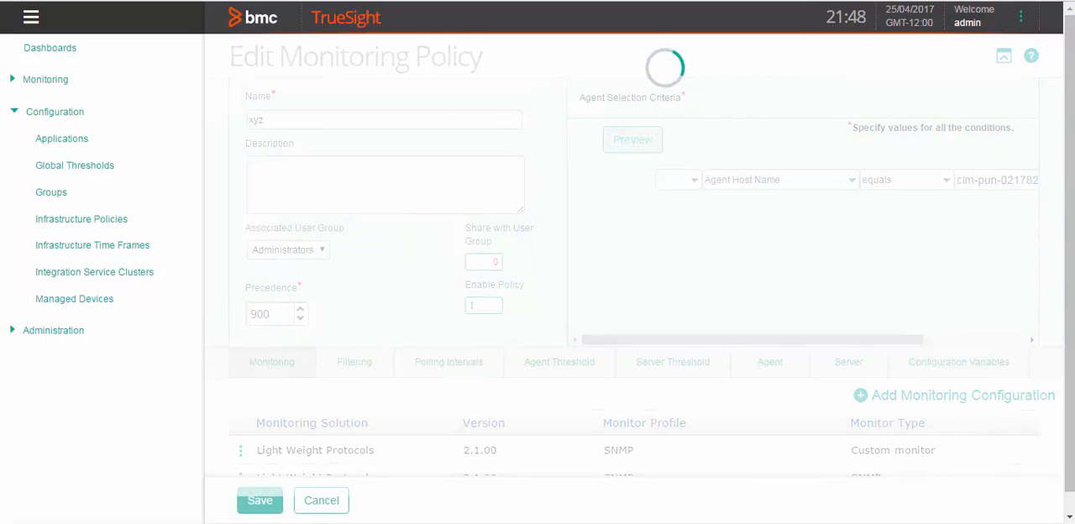
pyautogui.click(259, 500)
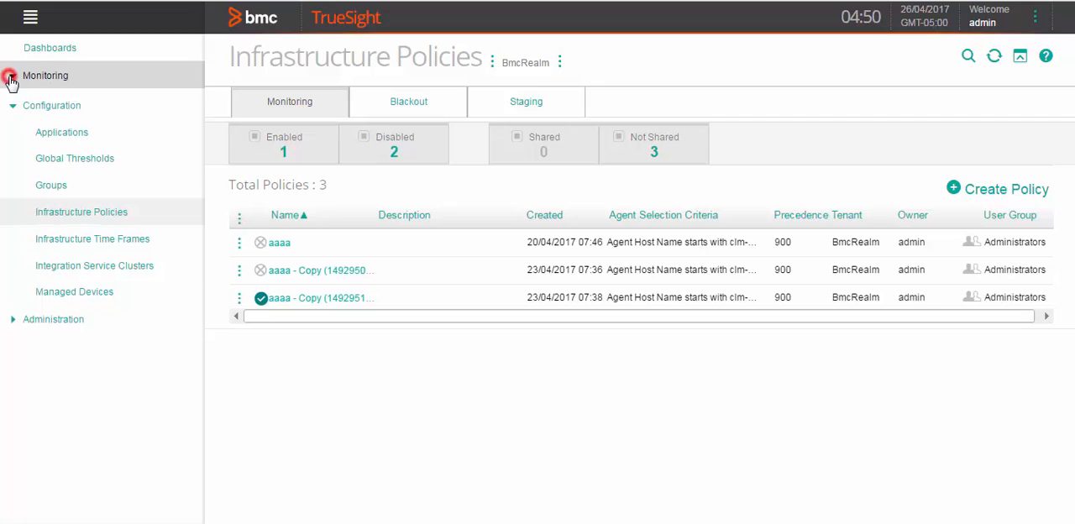
# Step: Show all monitored devices via a customized filter to reach clm-aus-003413.bmc.com's monitors
pyautogui.click(45, 76)
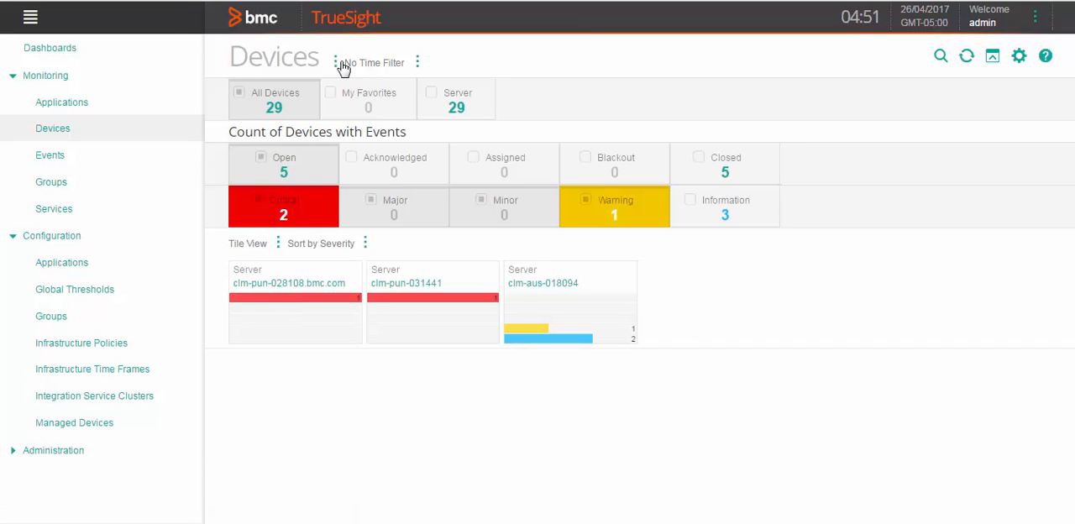
pyautogui.click(416, 62)
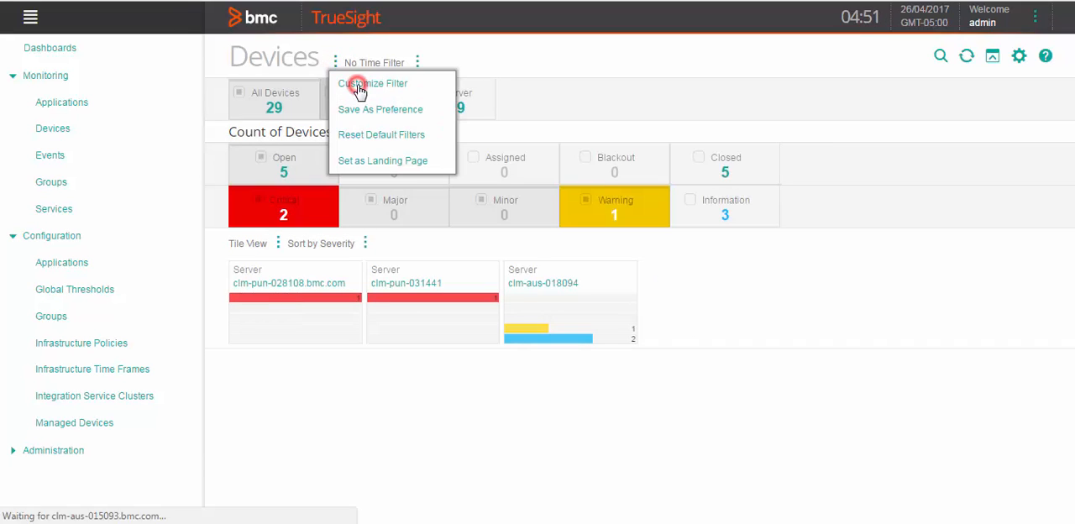
pyautogui.click(373, 84)
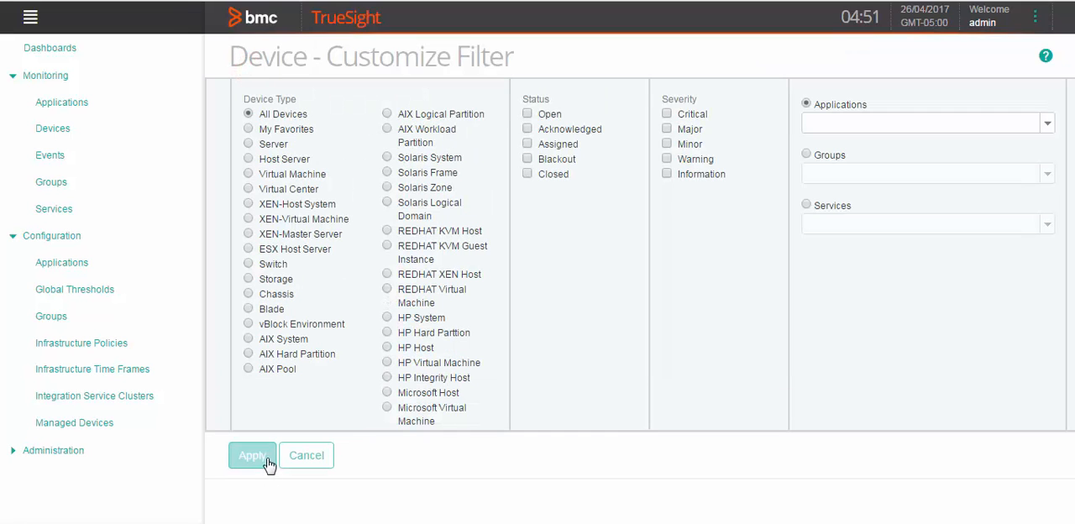
pyautogui.click(252, 455)
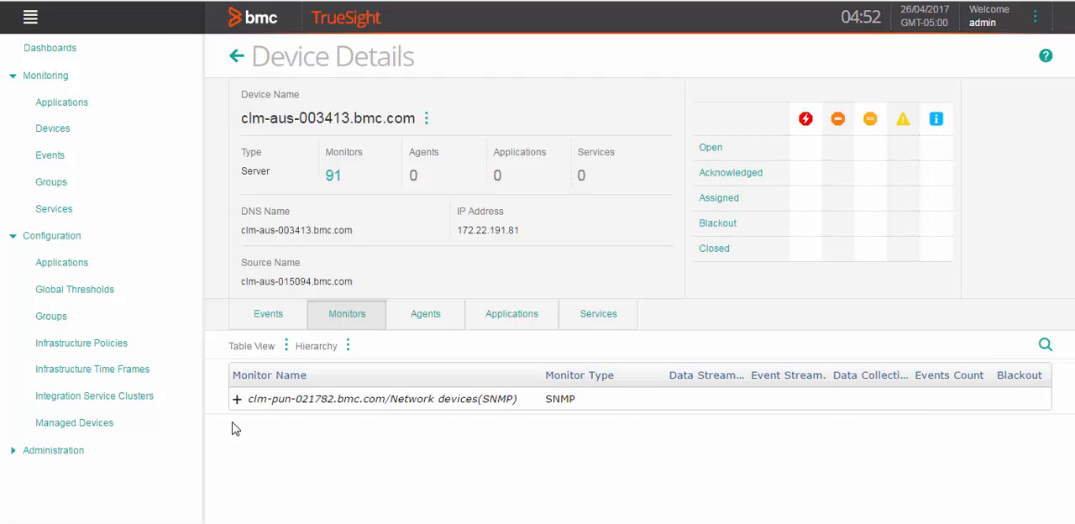
# Step: Expand Network devices(SNMP) > MYCatDEV > MYDEVclm-aus-003413 > MyCustom > MyOBJfromXML and view Test Interface(1) details
pyautogui.click(237, 400)
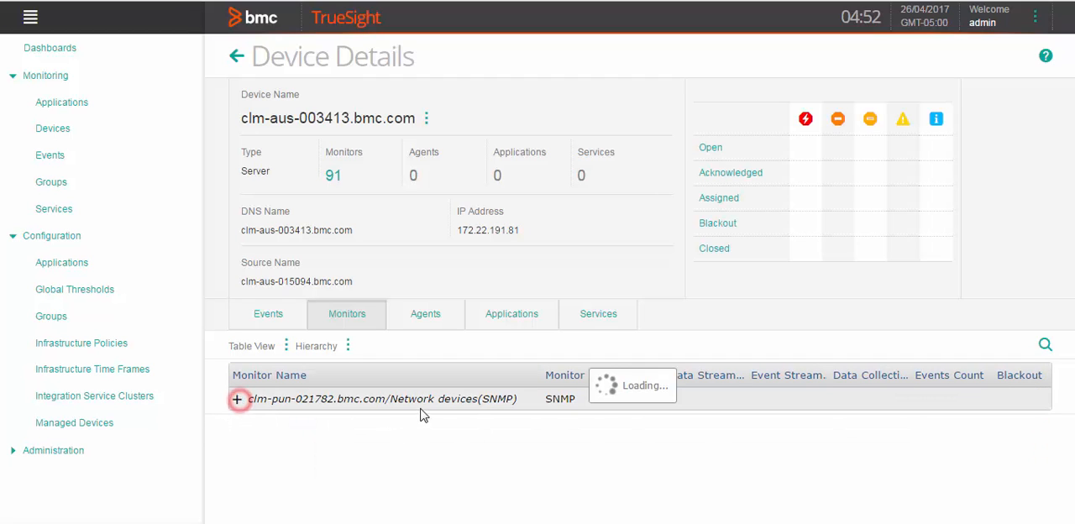
pyautogui.click(238, 400)
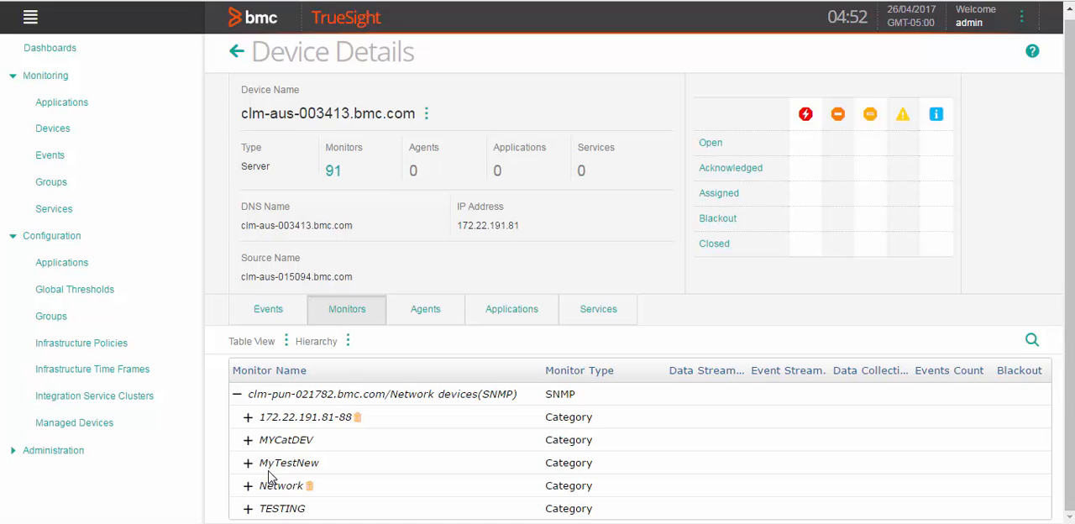
pyautogui.click(249, 440)
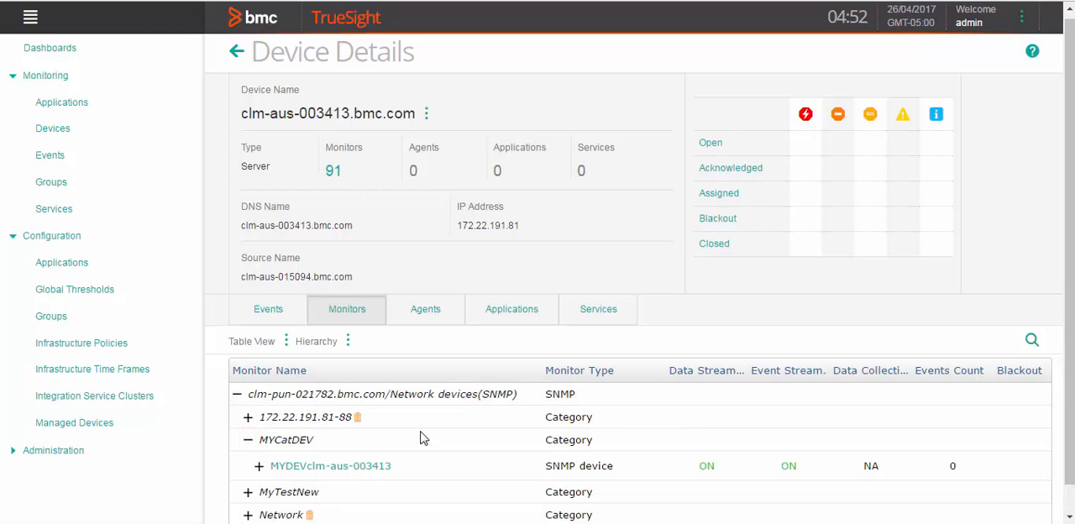
pyautogui.click(259, 467)
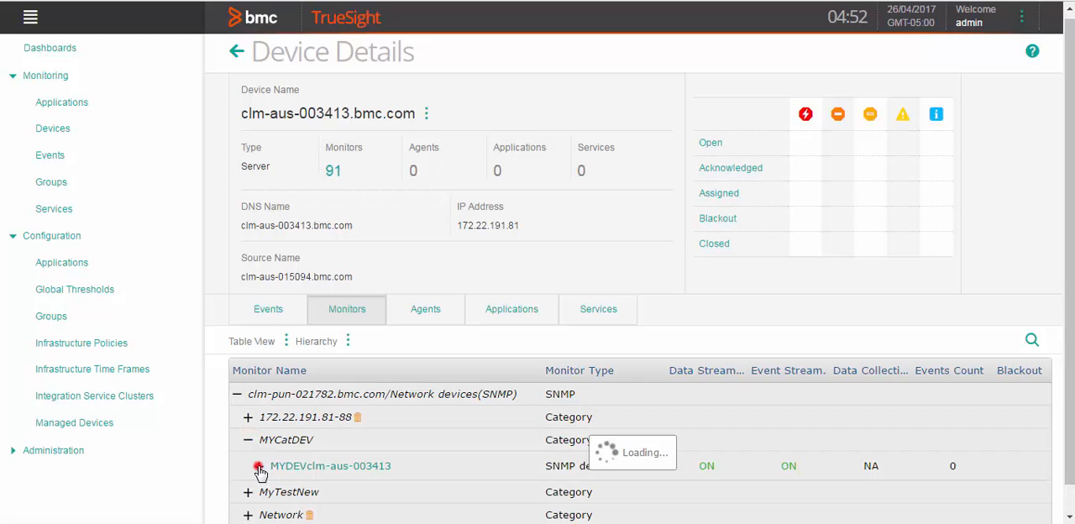
pyautogui.click(259, 467)
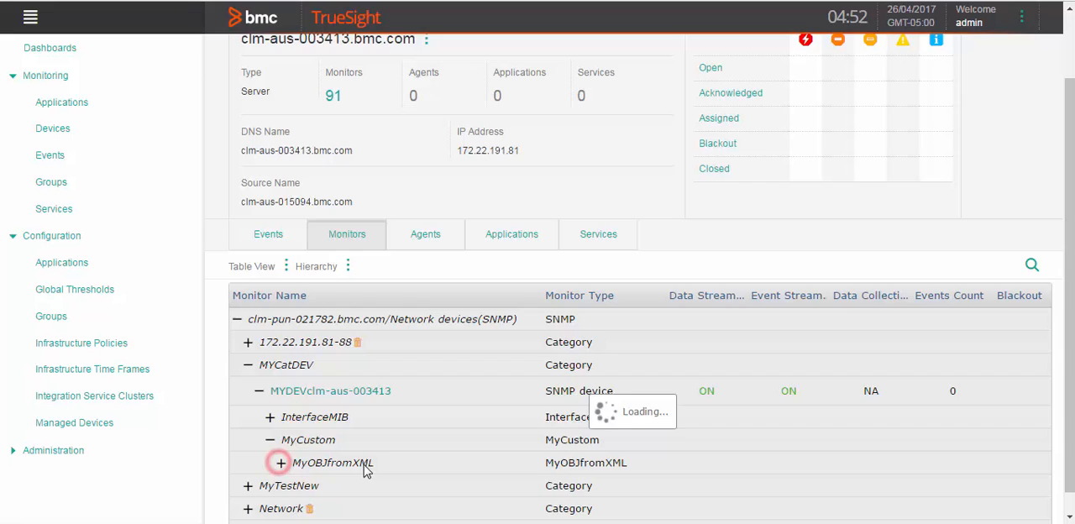
pyautogui.click(278, 464)
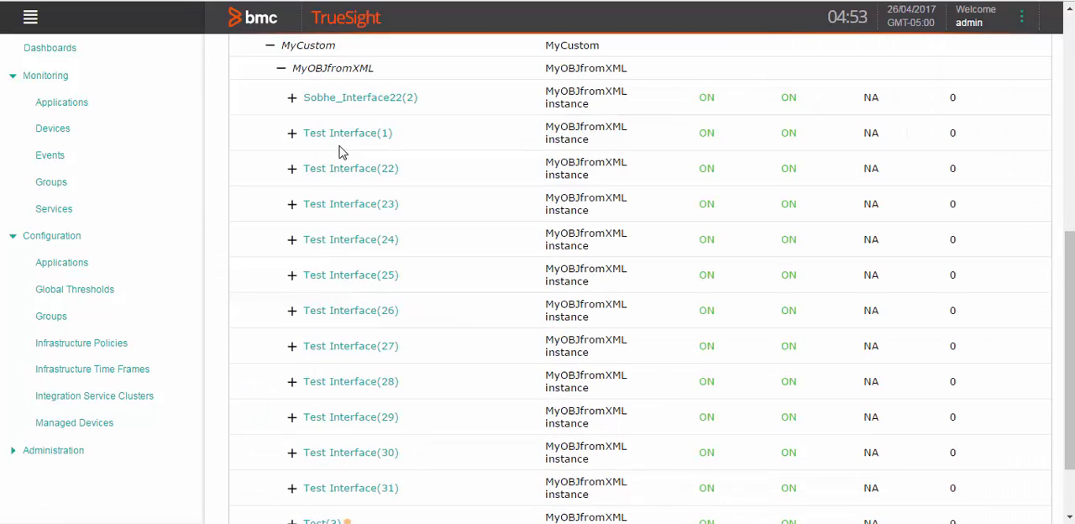
pyautogui.click(348, 133)
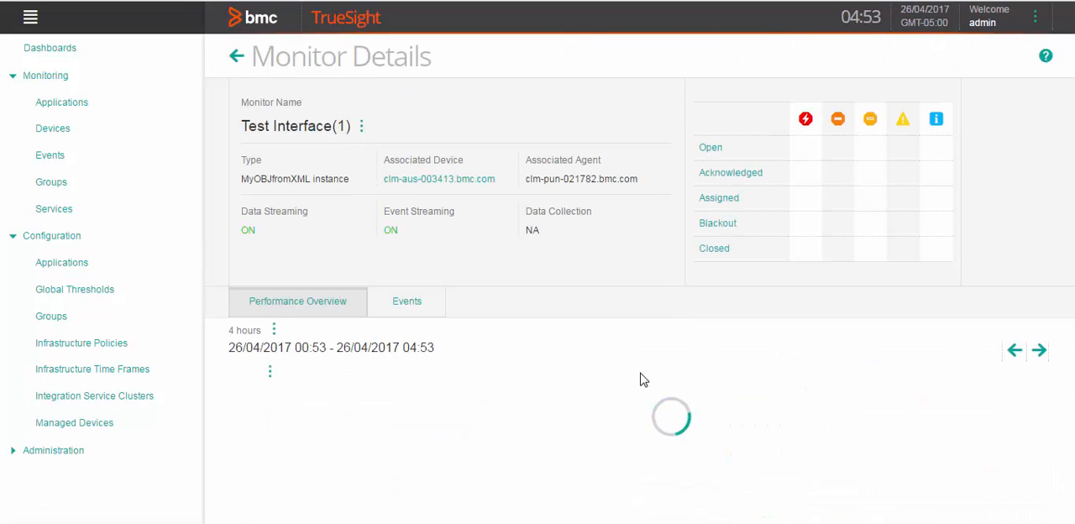